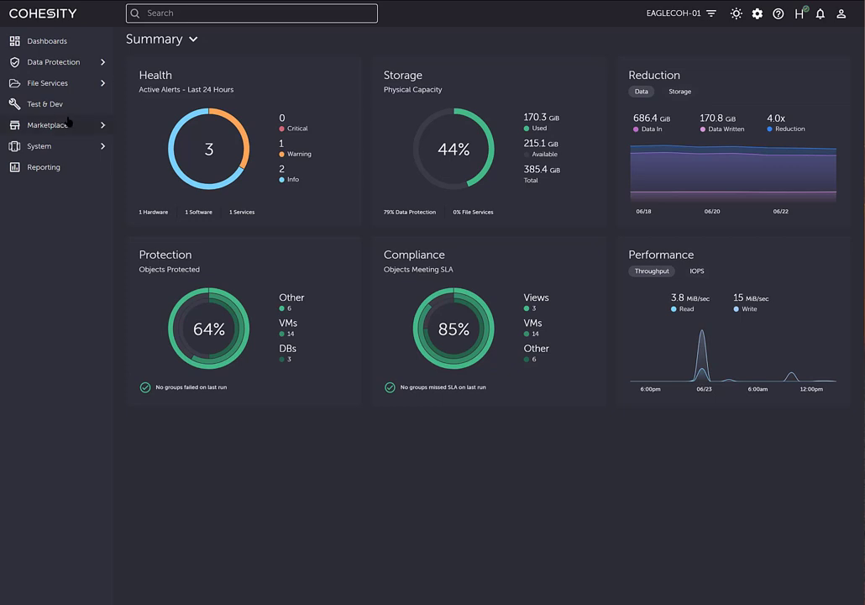
pyautogui.moveTo(67, 124)
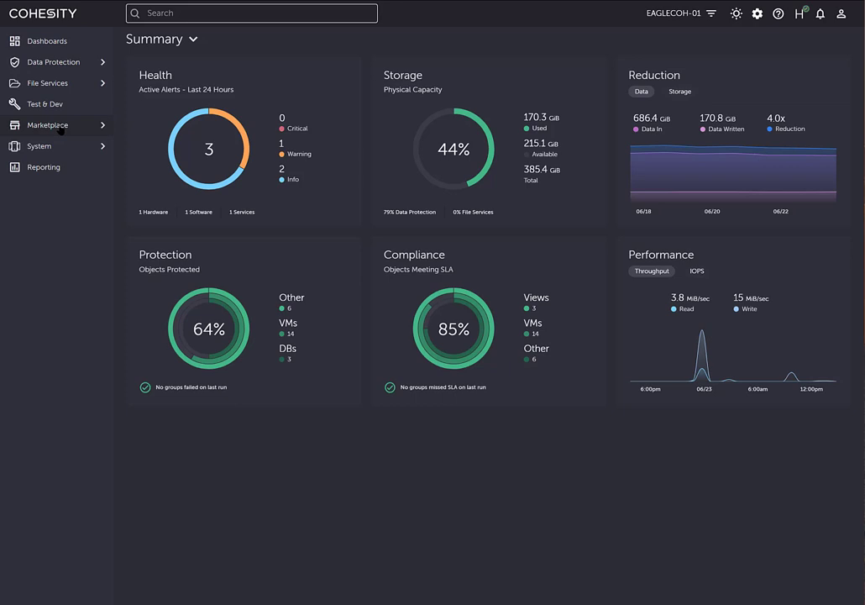
# Step: Open the Cohesity Marketplace app ecosystem from the left sidebar
pyautogui.click(47, 124)
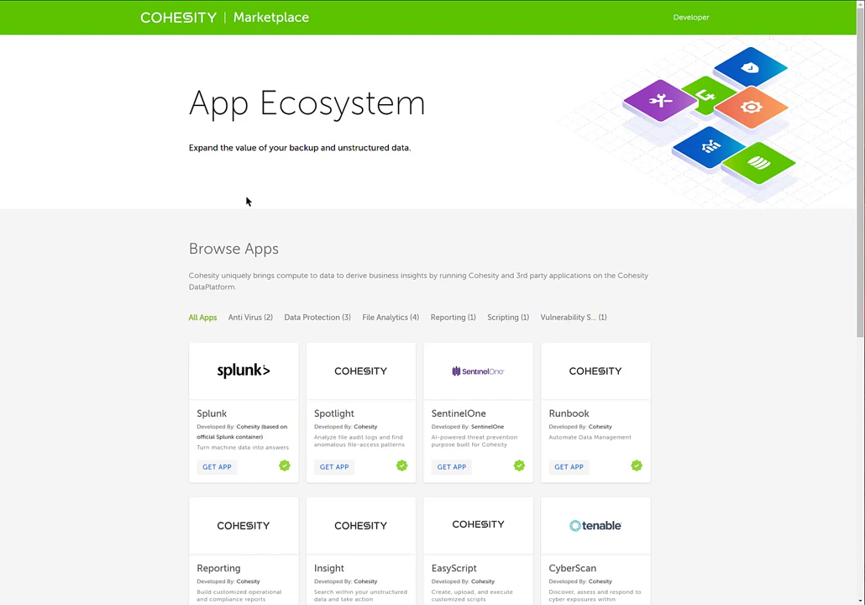
# Step: Open the Insight file analytics app's detail page from the Browse Apps list
pyautogui.scroll(-3)
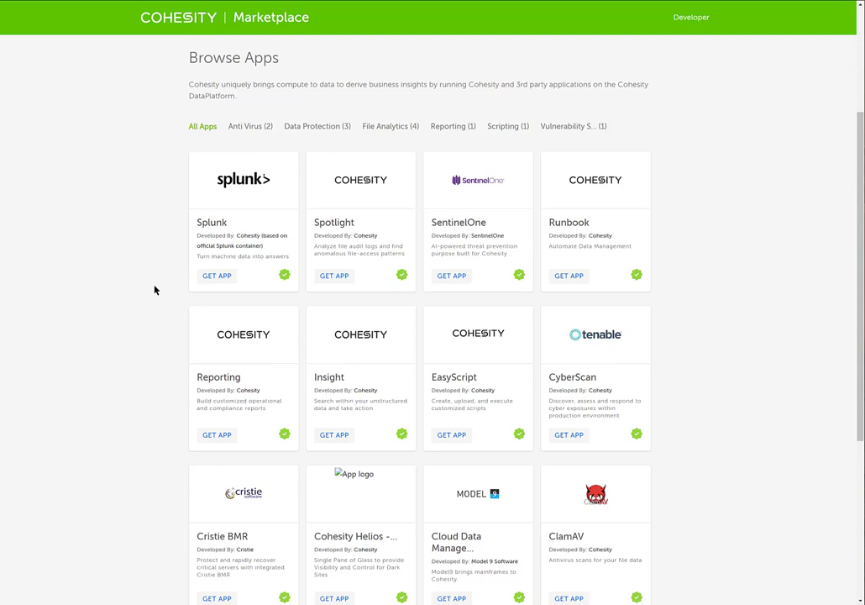
pyautogui.scroll(-3)
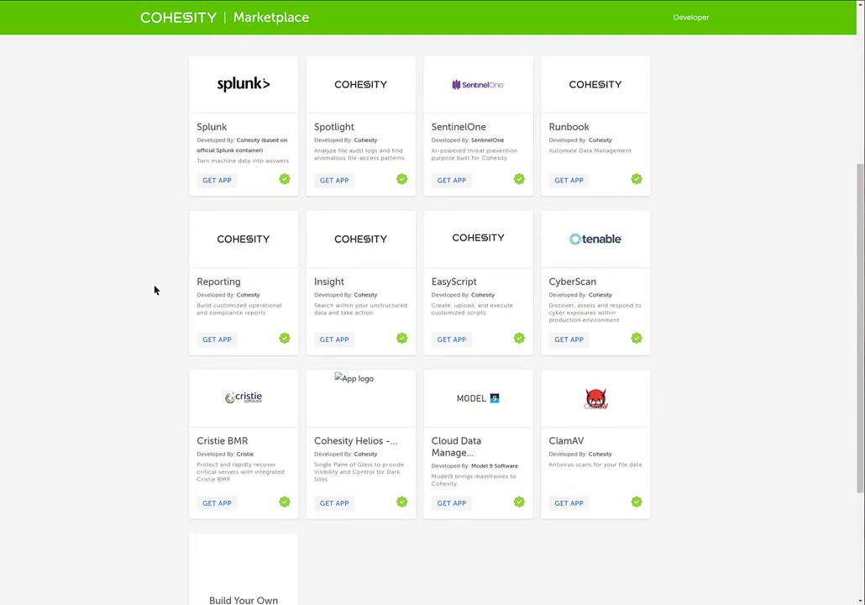
pyautogui.moveTo(340, 289)
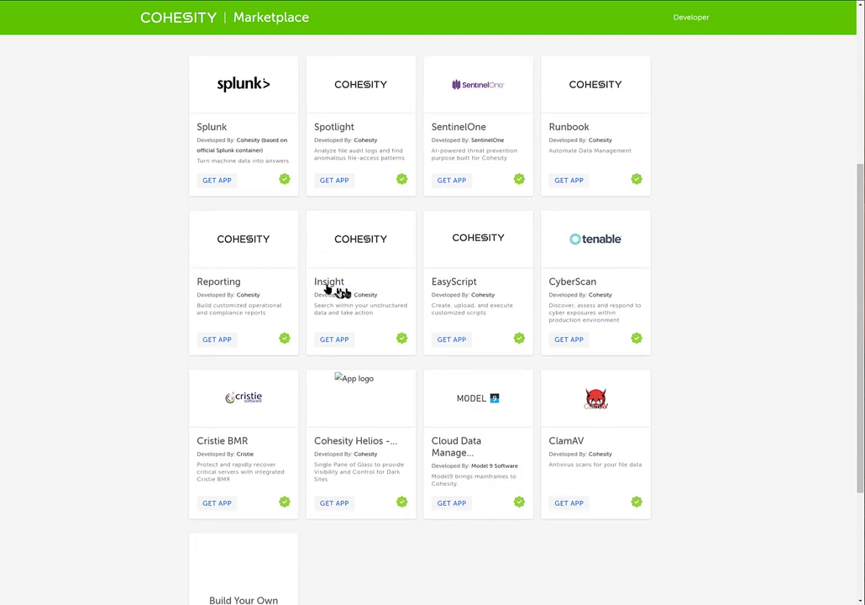
pyautogui.click(329, 282)
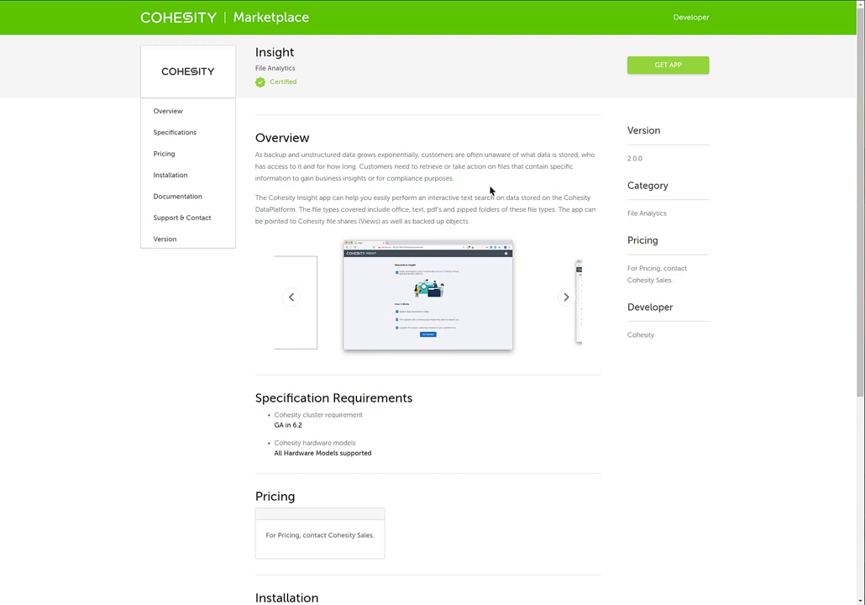
pyautogui.moveTo(502, 184)
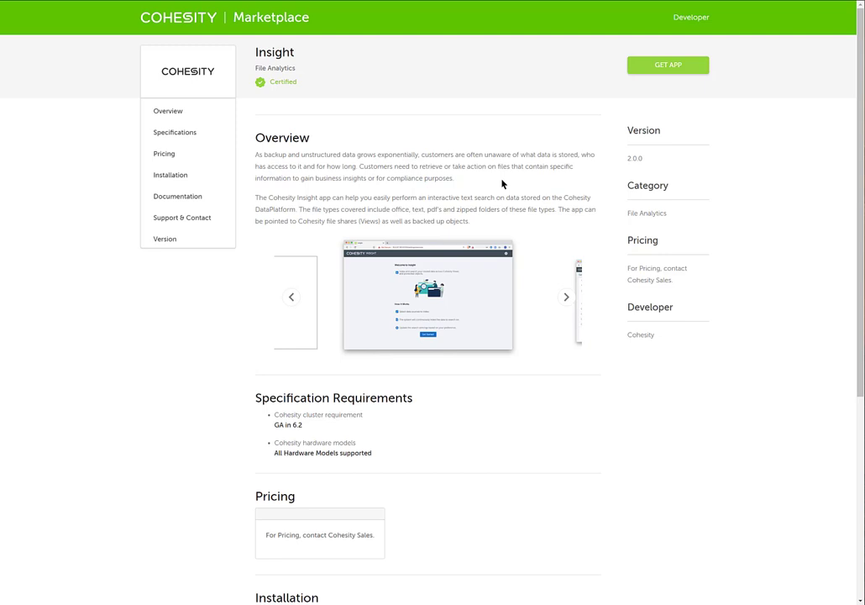
pyautogui.moveTo(669, 64)
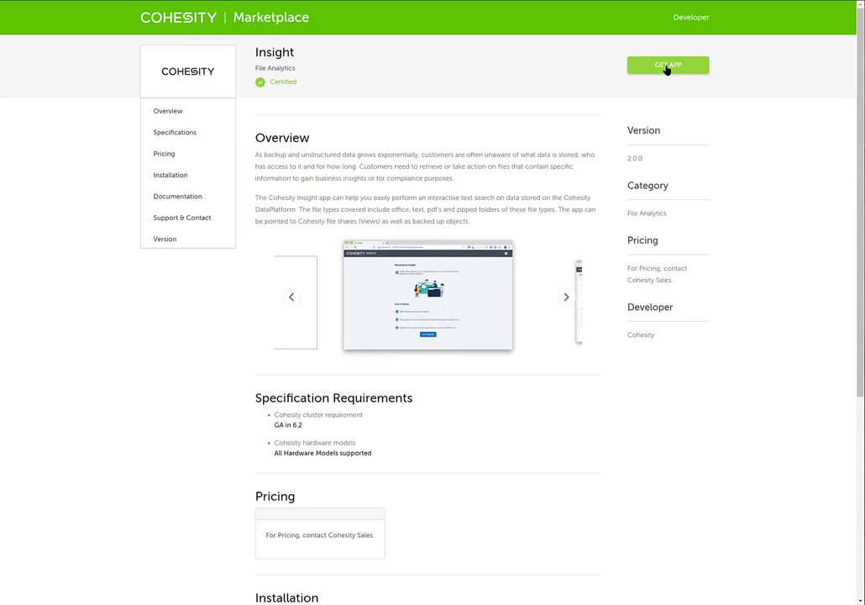
pyautogui.moveTo(667, 71)
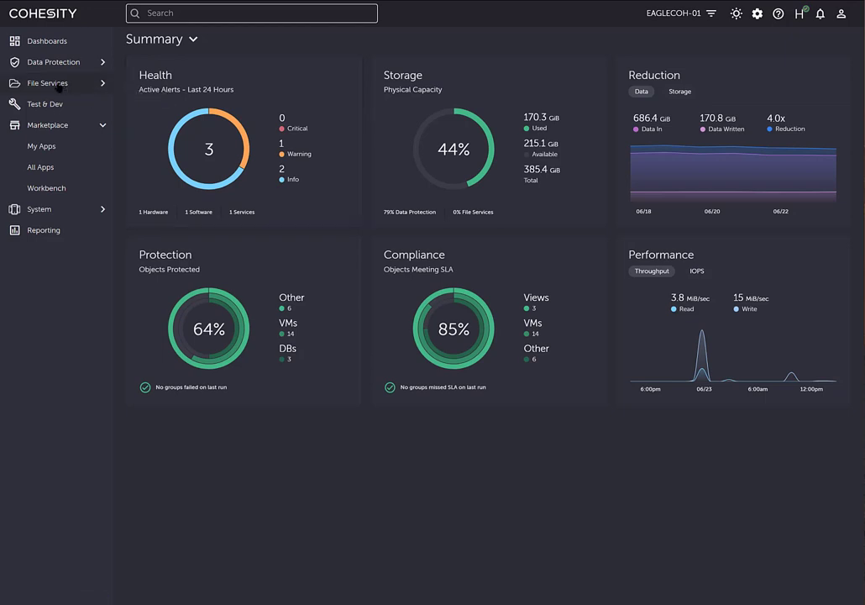
# Step: Show the My Apps list with Cohesity Insight v1.1, Spotlight and Splunk installed
pyautogui.click(41, 144)
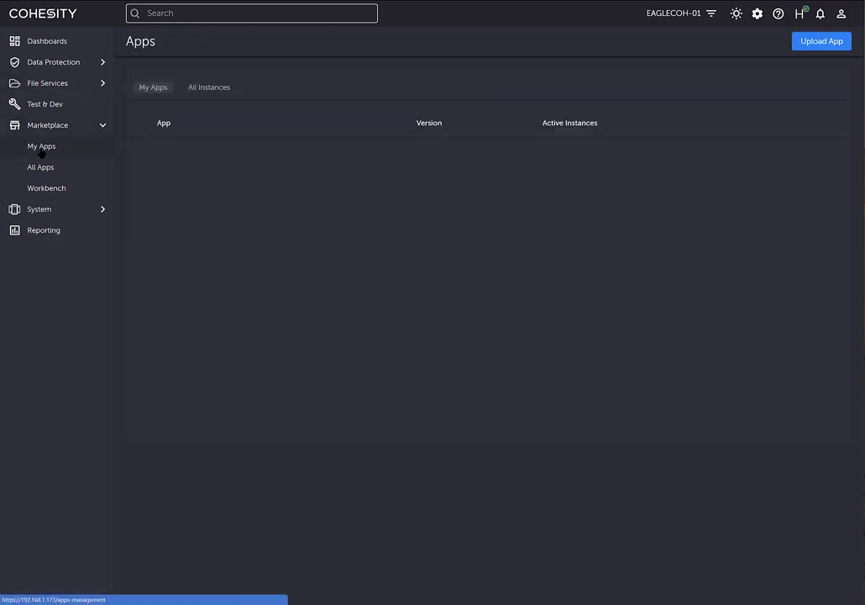
pyautogui.click(41, 145)
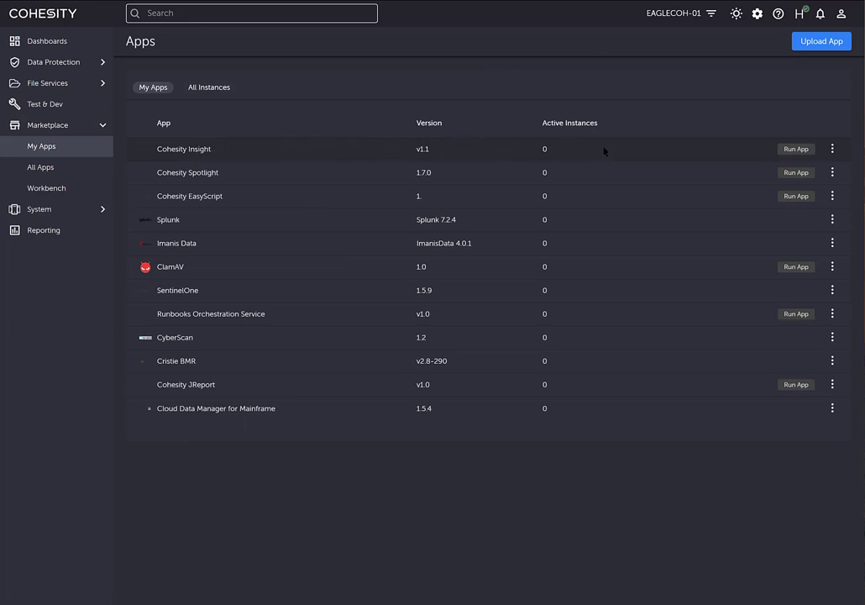
pyautogui.moveTo(786, 154)
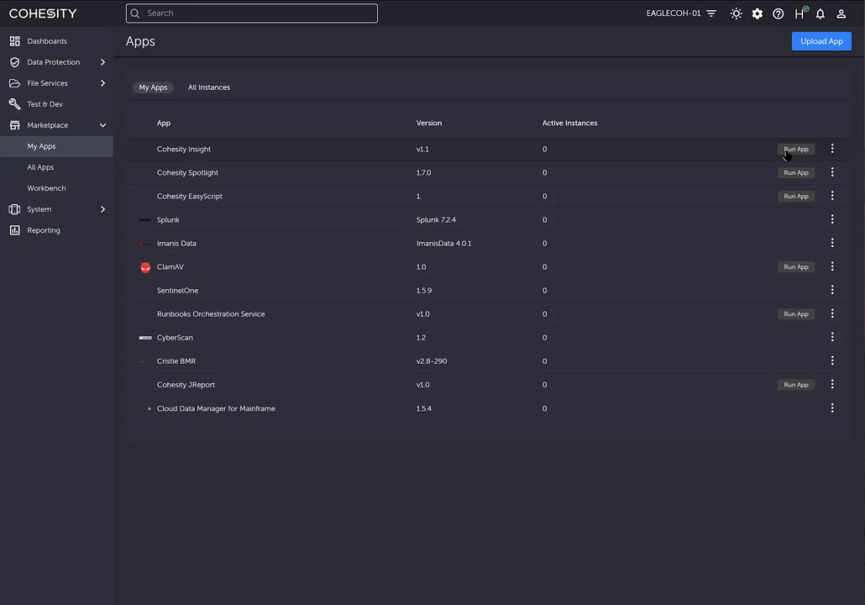
# Step: Start a Cohesity Insight run with the QoS Policy set to Low
pyautogui.click(795, 147)
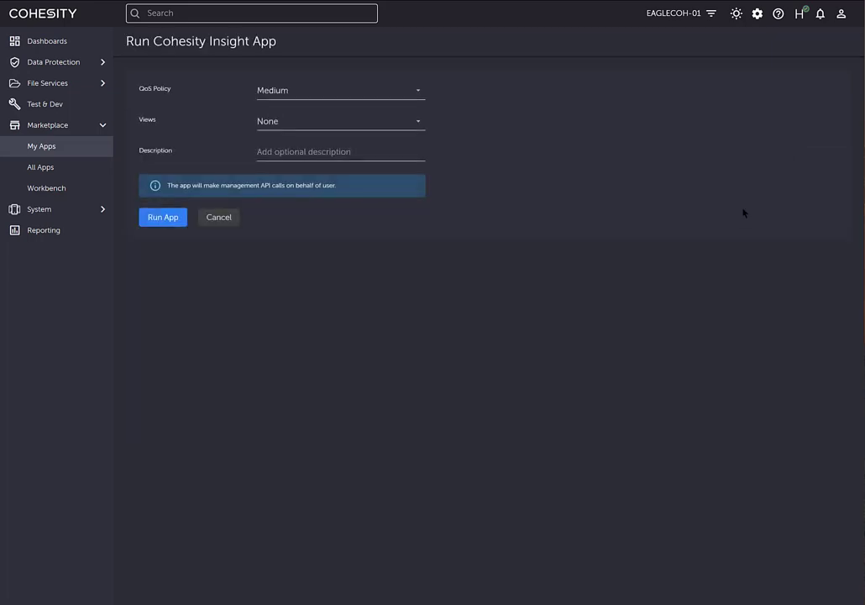
pyautogui.click(339, 90)
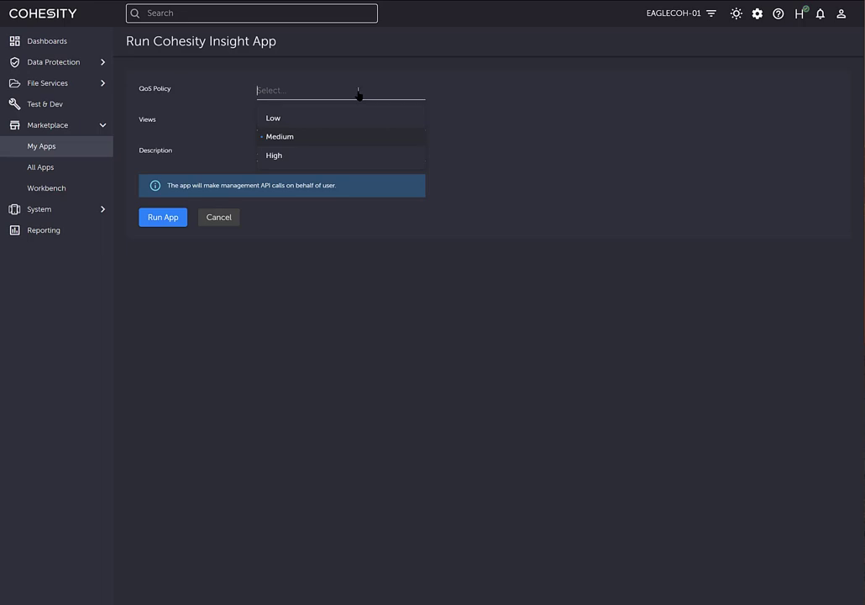
pyautogui.click(272, 118)
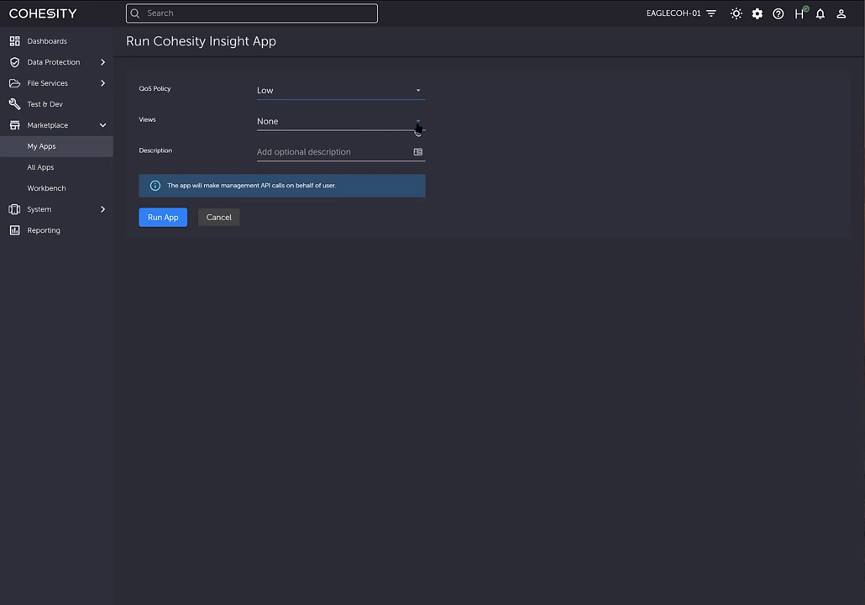
# Step: Grant access to the specific view AuditedView only and launch the Insight instance
pyautogui.click(340, 120)
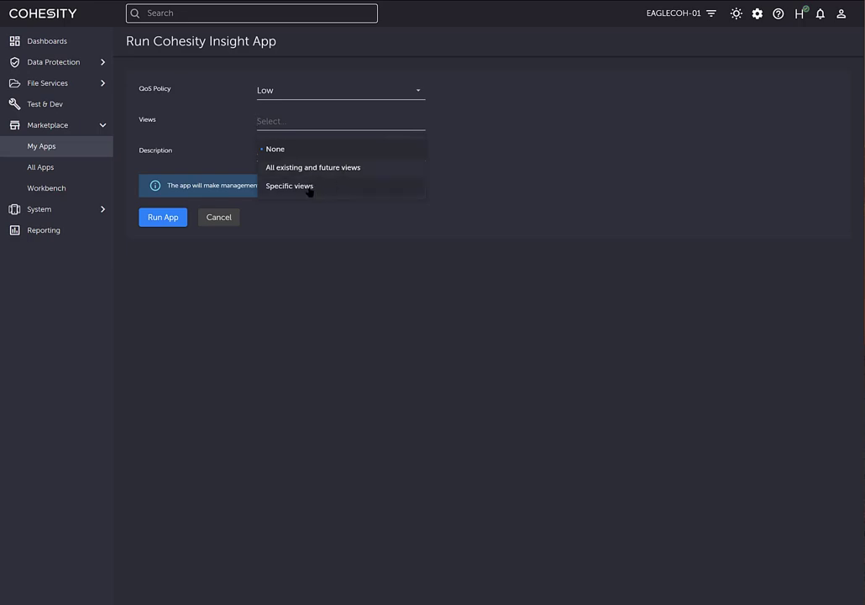
pyautogui.click(289, 185)
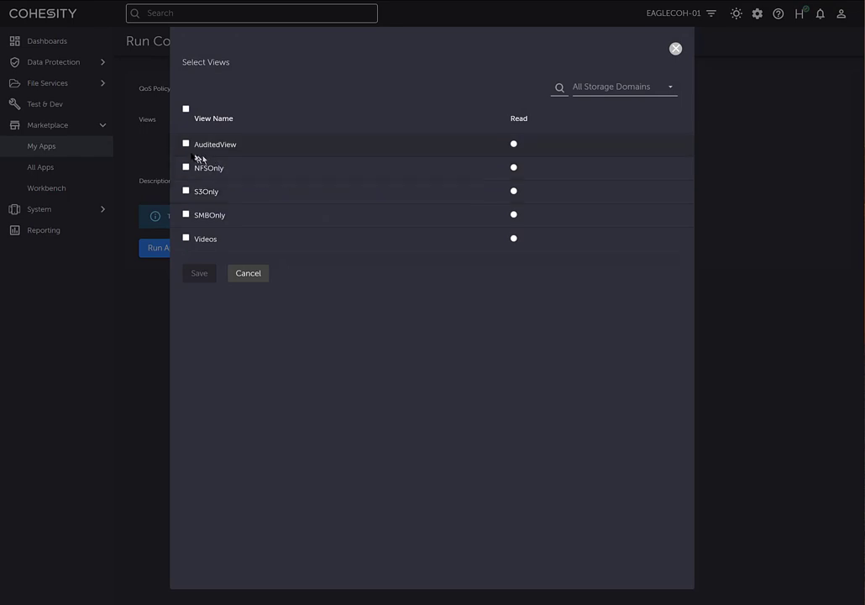
pyautogui.click(185, 144)
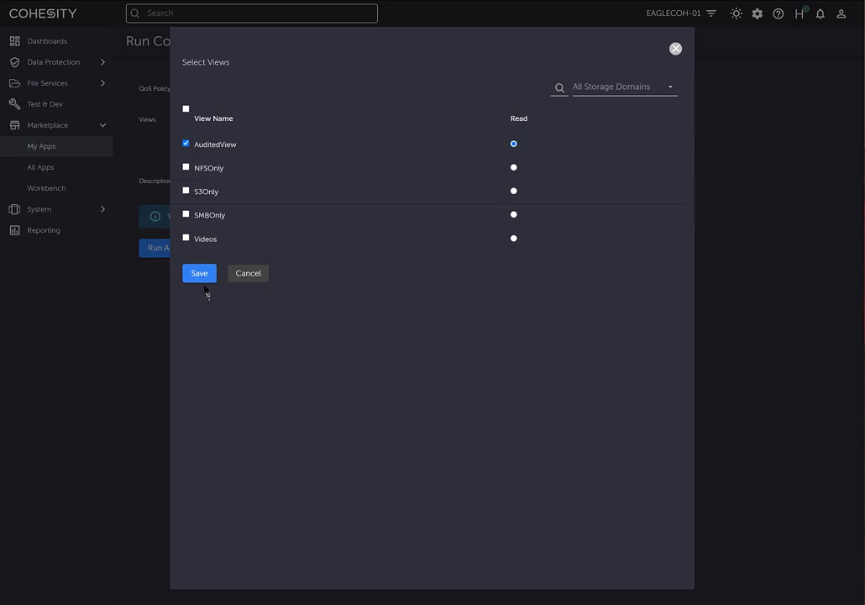
pyautogui.click(199, 272)
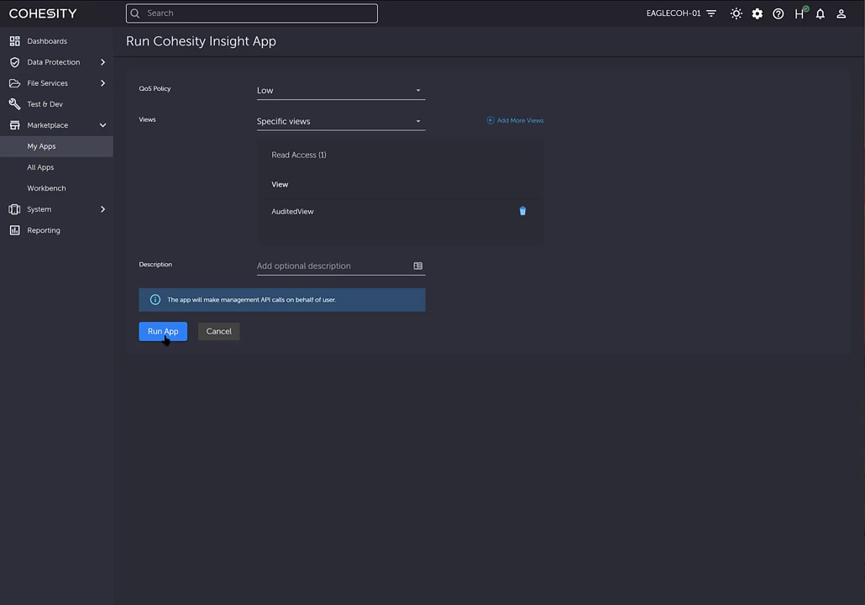
pyautogui.click(161, 329)
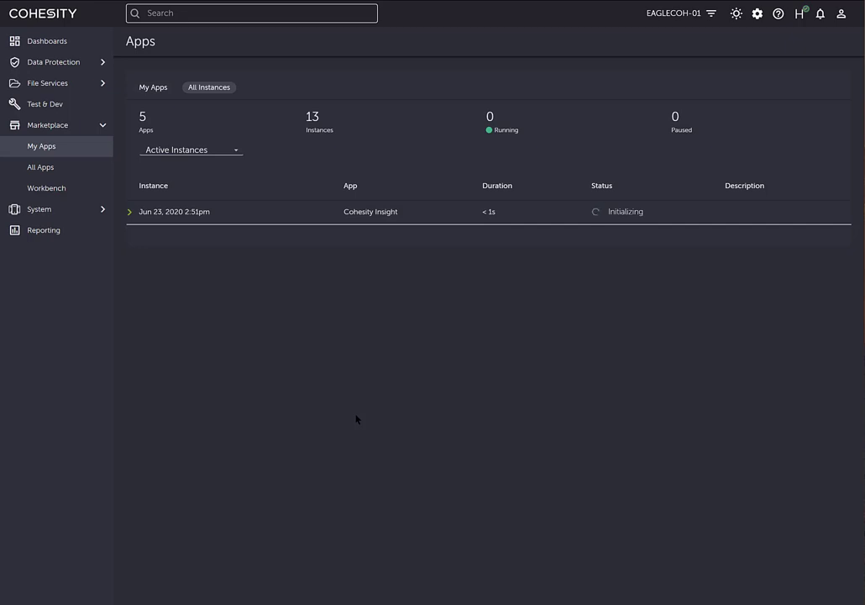
pyautogui.moveTo(338, 413)
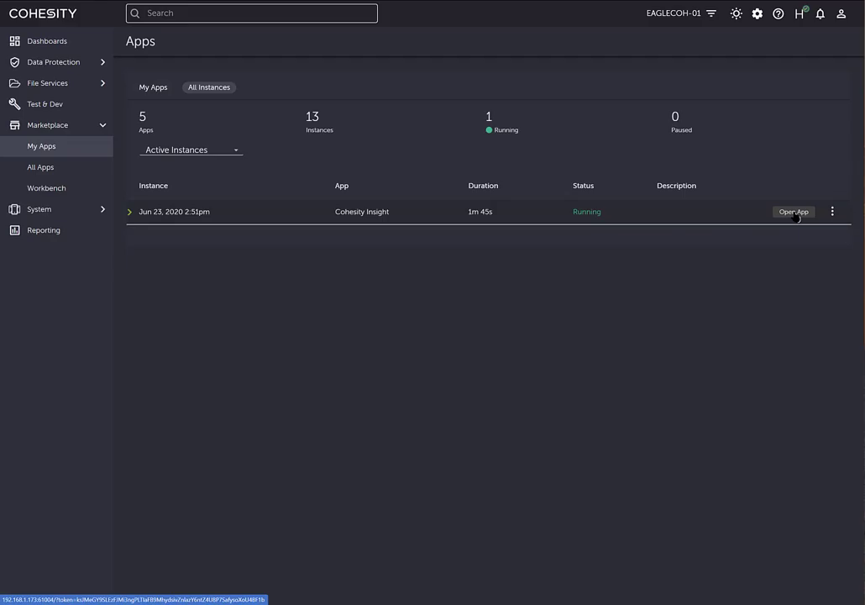
# Step: Open the running Insight app to its Setting up Search page
pyautogui.click(793, 212)
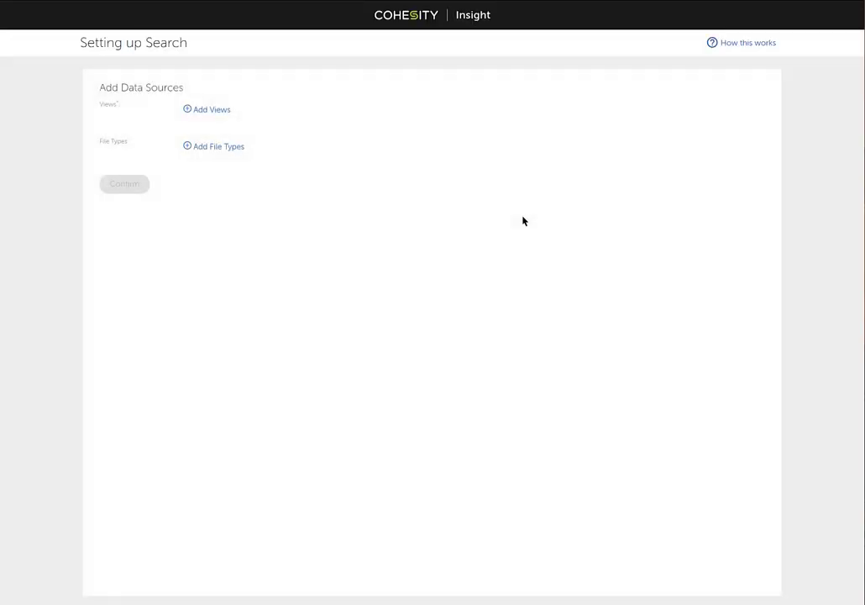
pyautogui.moveTo(373, 178)
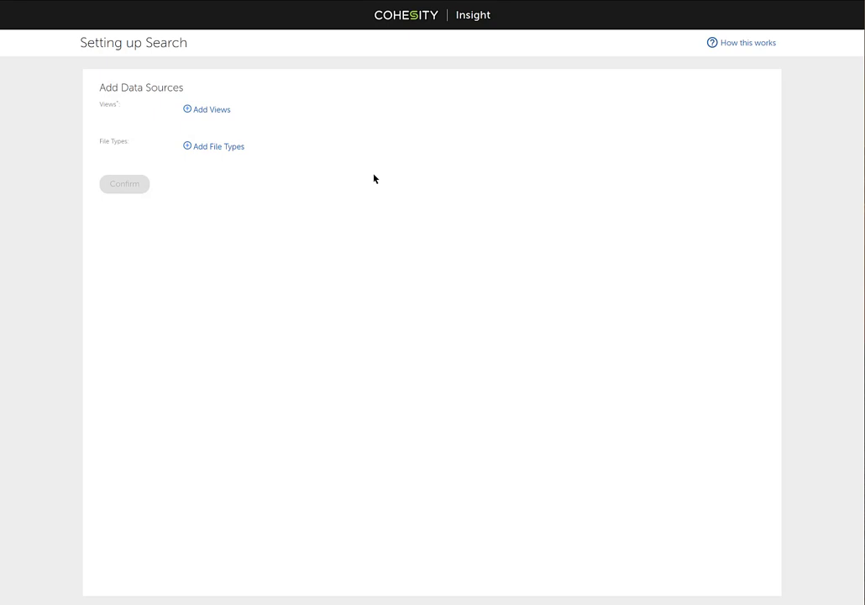
pyautogui.moveTo(309, 145)
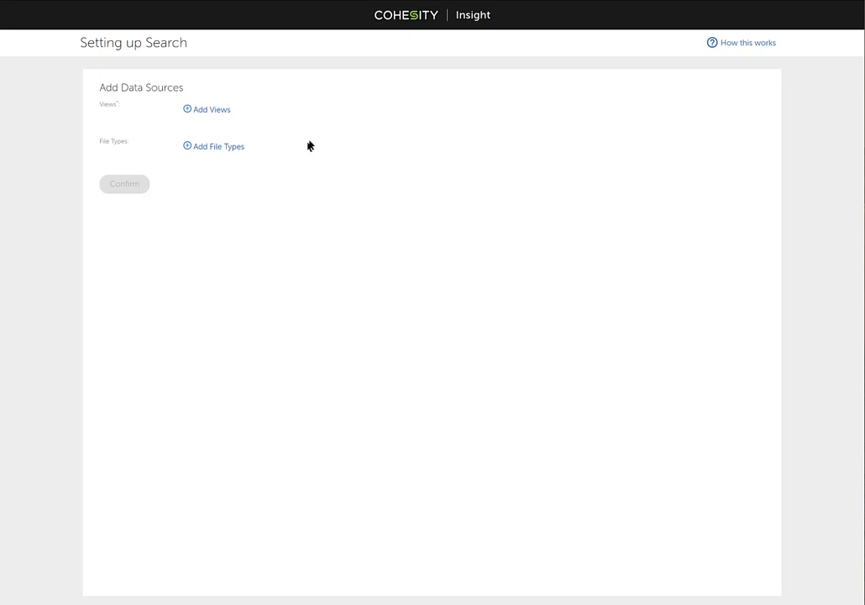
# Step: Add AuditedView as the search data source and bring up the file type picker
pyautogui.click(206, 109)
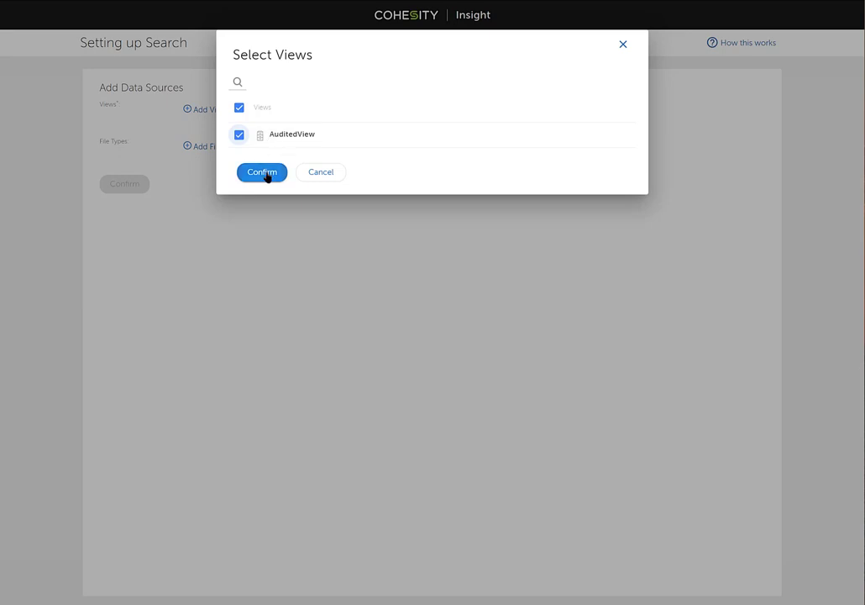
pyautogui.click(262, 172)
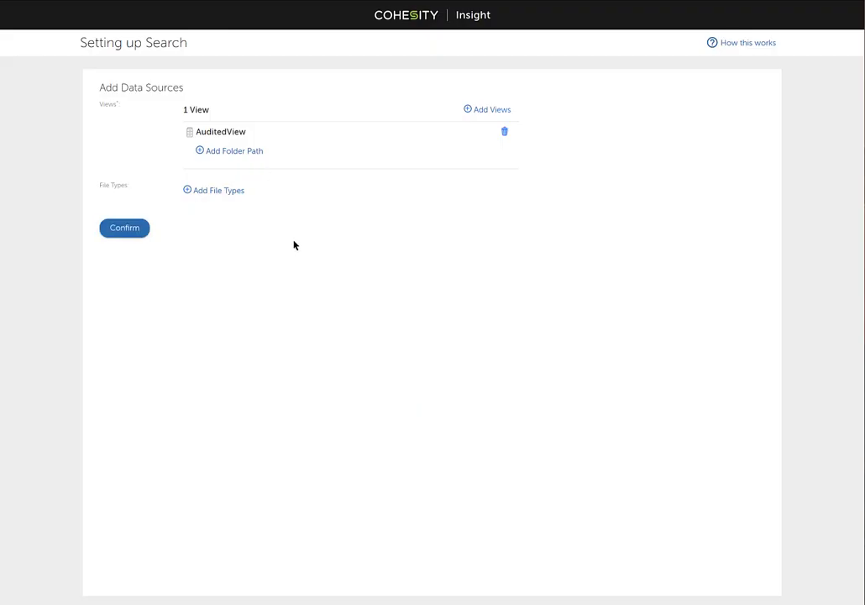
pyautogui.click(214, 190)
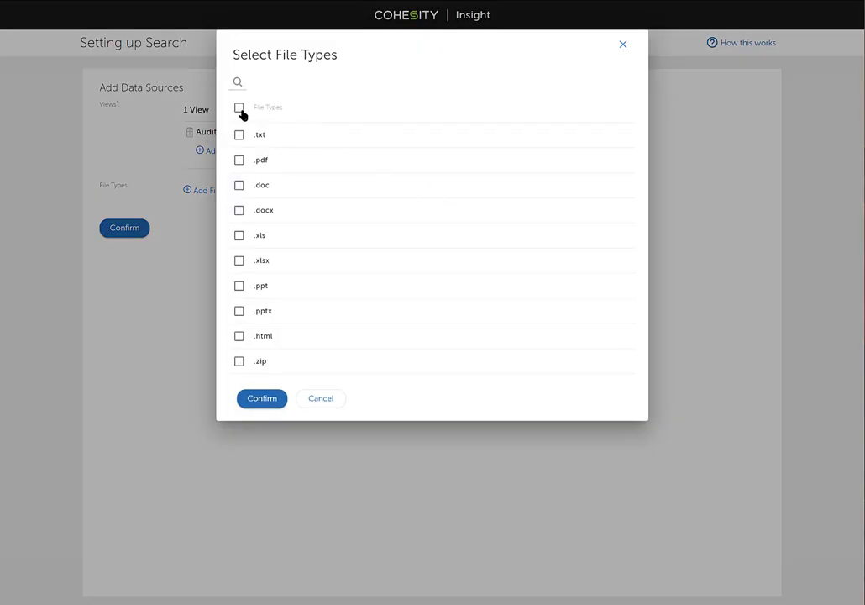
# Step: Select all ten file types and confirm the search setup for AuditedView
pyautogui.click(239, 107)
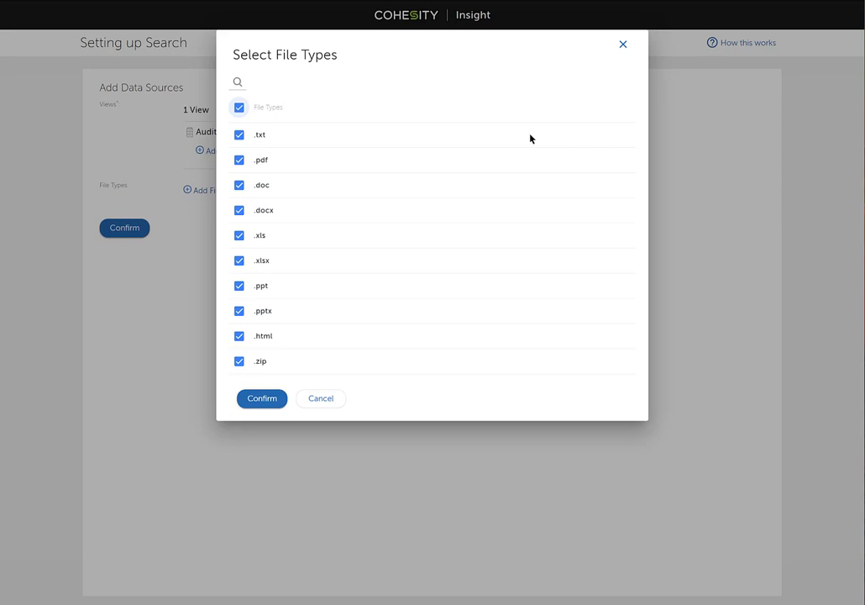
pyautogui.moveTo(262, 373)
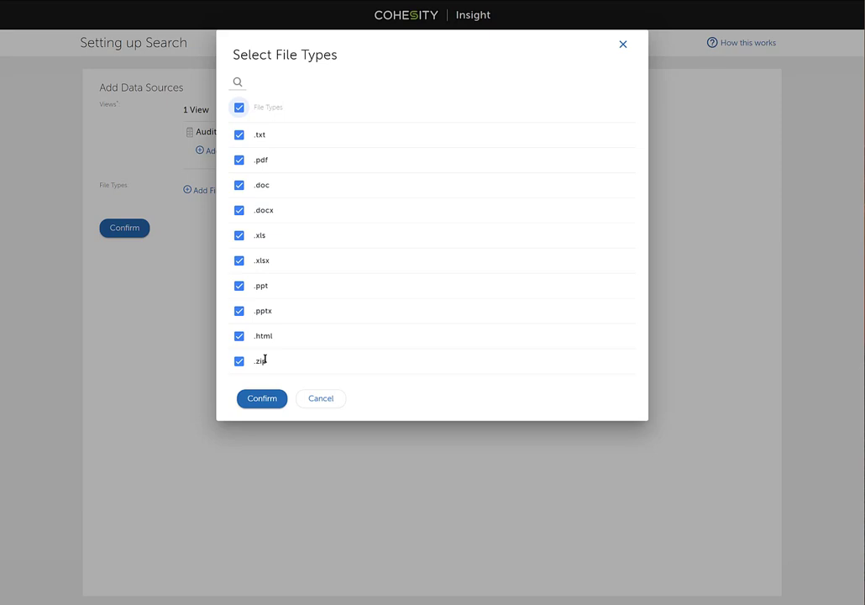
pyautogui.moveTo(285, 348)
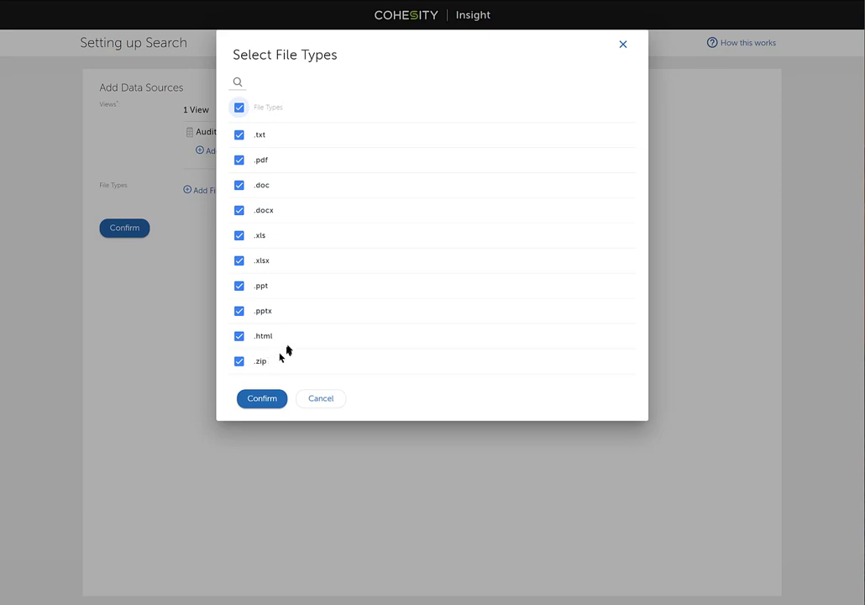
pyautogui.moveTo(289, 348)
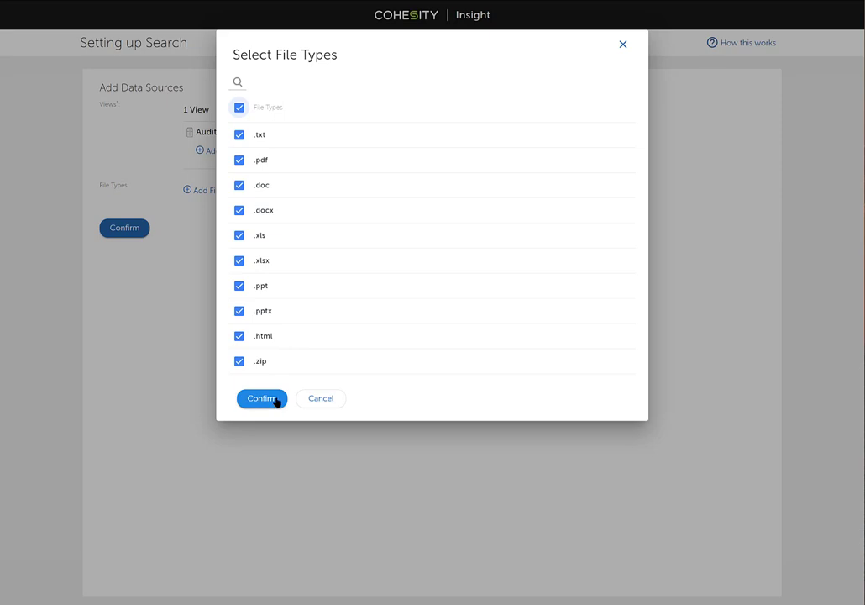
pyautogui.click(262, 398)
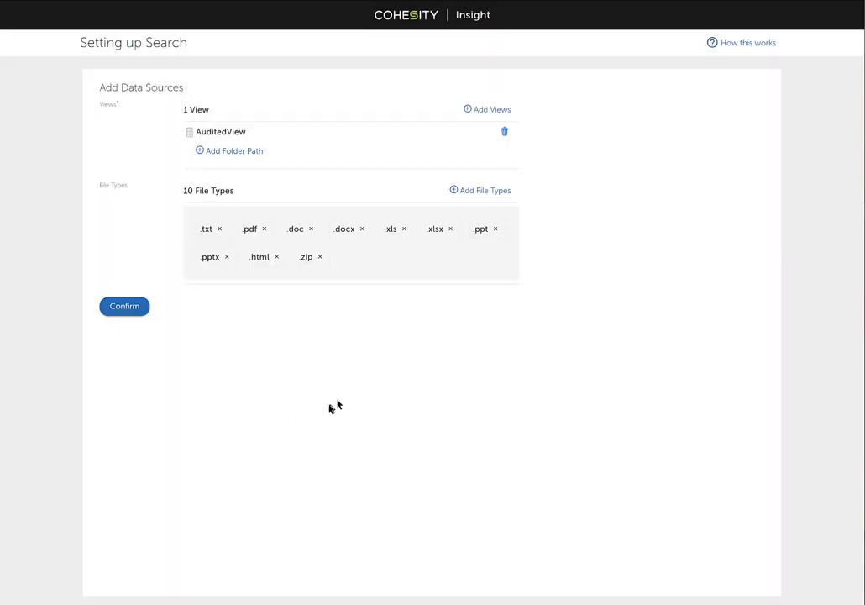
pyautogui.moveTo(344, 268)
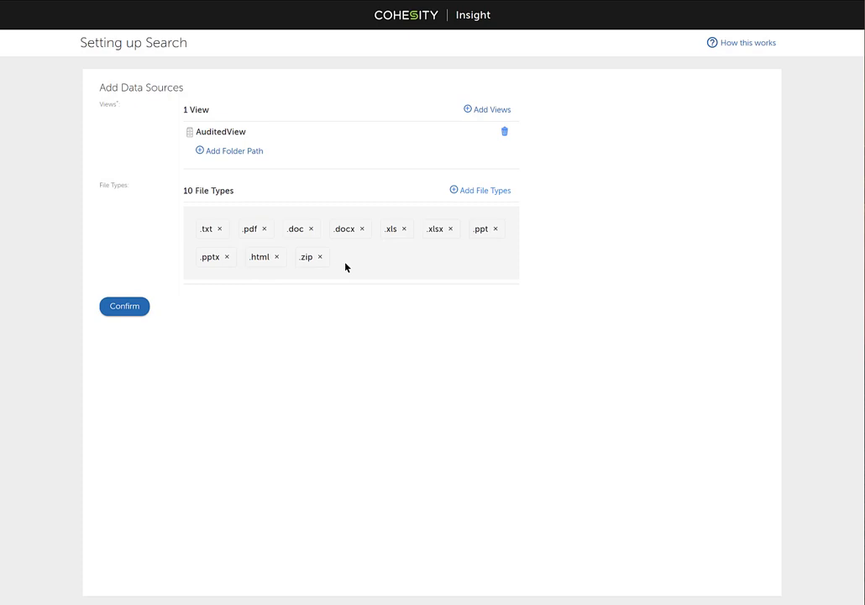
pyautogui.moveTo(413, 247)
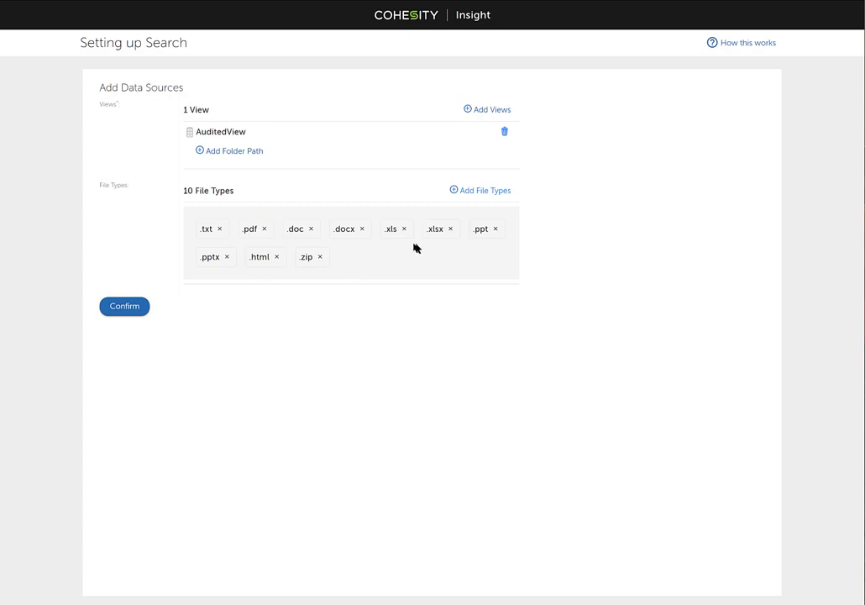
pyautogui.moveTo(420, 257)
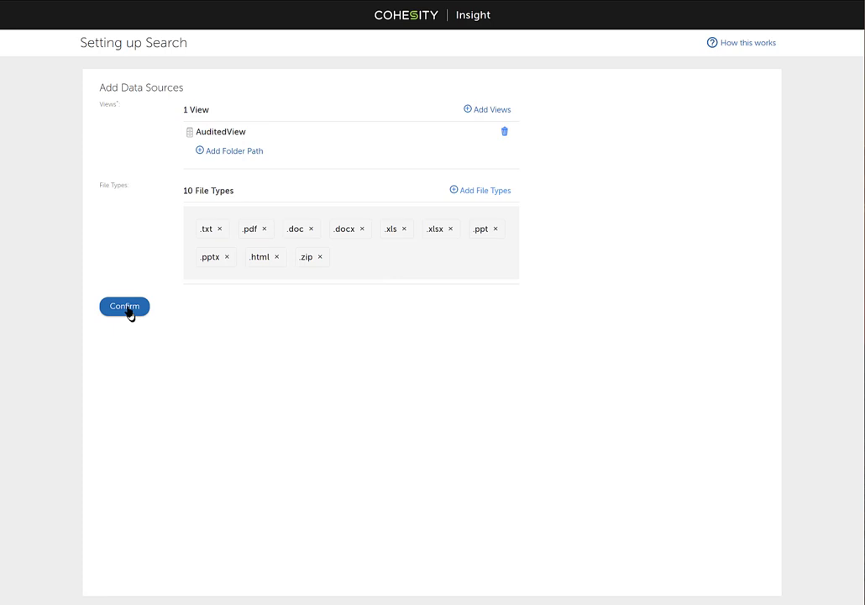
pyautogui.click(125, 306)
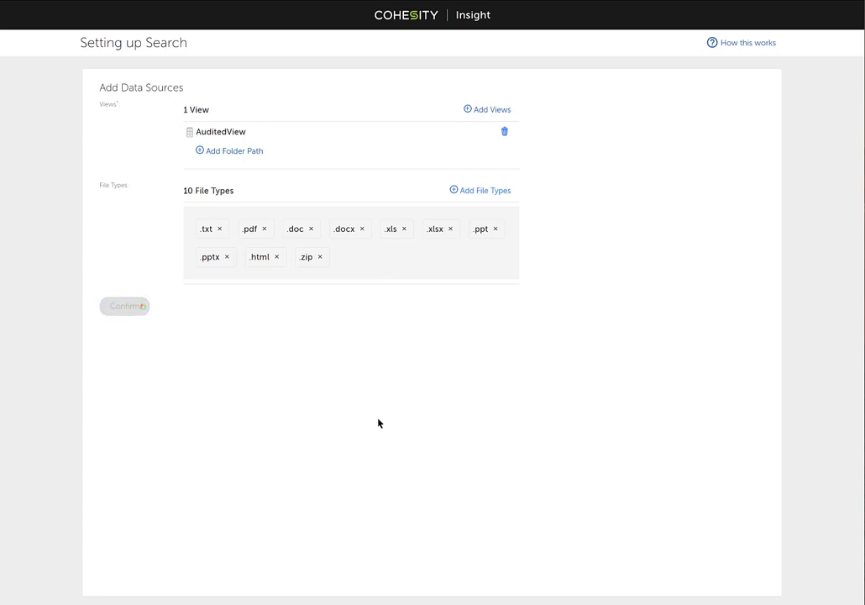
pyautogui.click(124, 306)
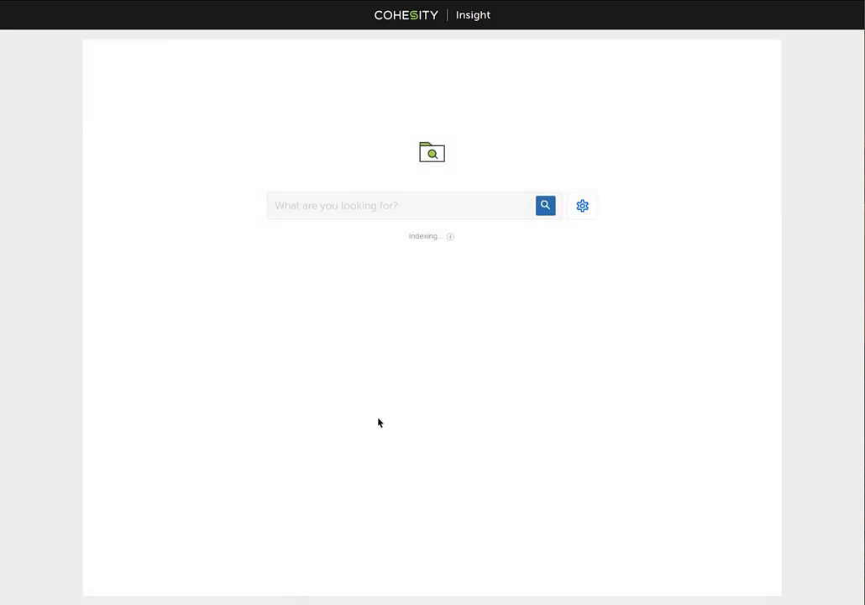
pyautogui.moveTo(450, 242)
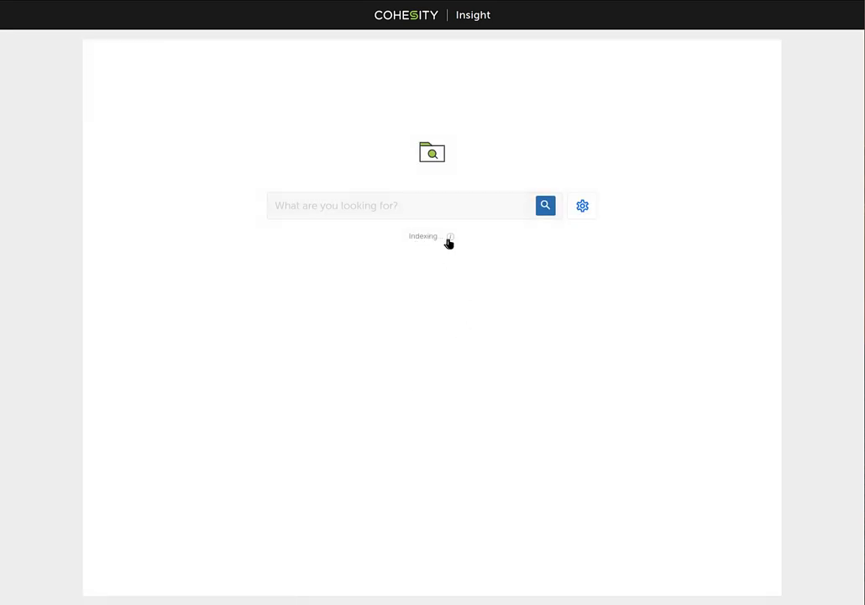
pyautogui.moveTo(484, 311)
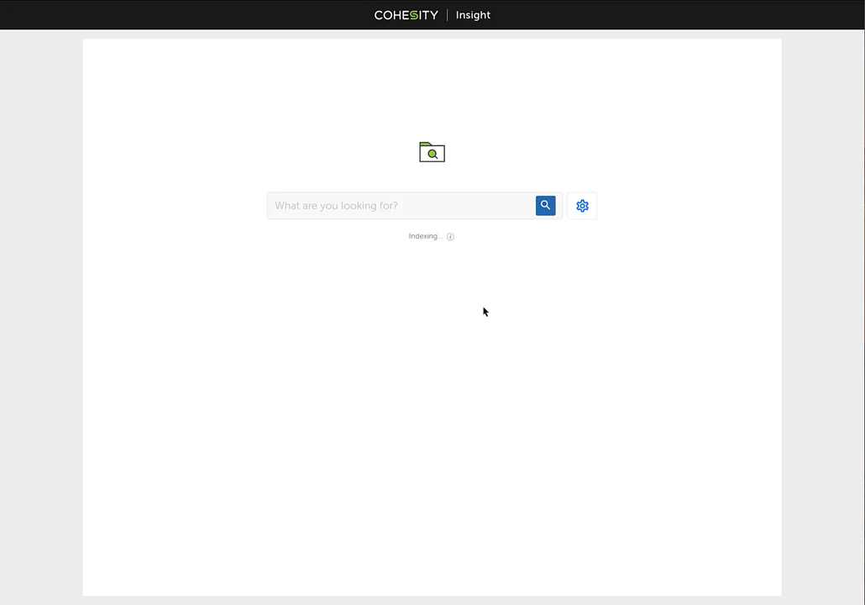
pyautogui.moveTo(480, 309)
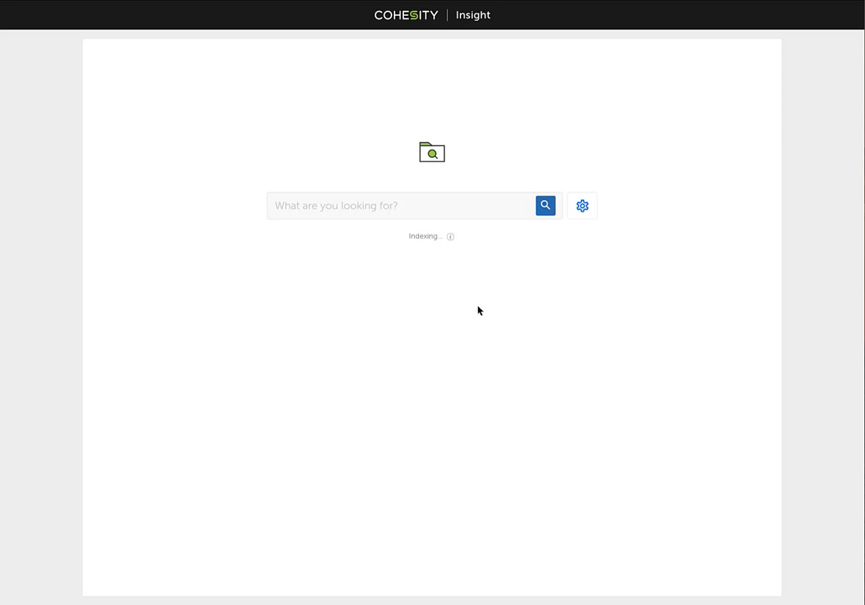
pyautogui.moveTo(259, 299)
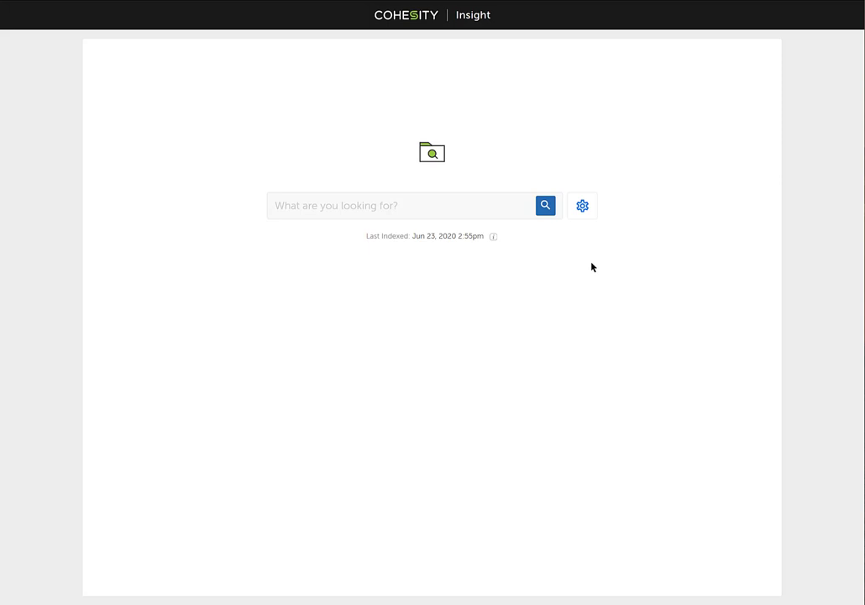
pyautogui.moveTo(582, 205)
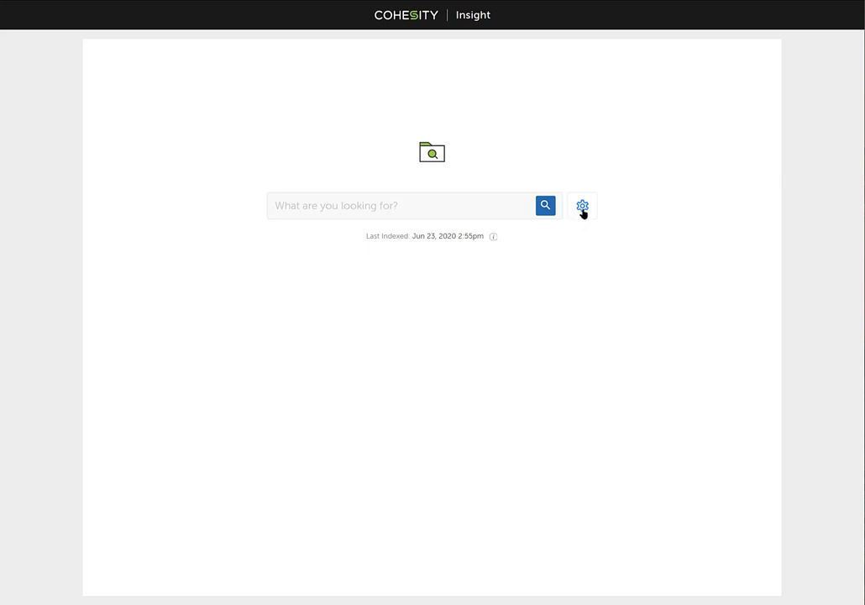
pyautogui.click(581, 205)
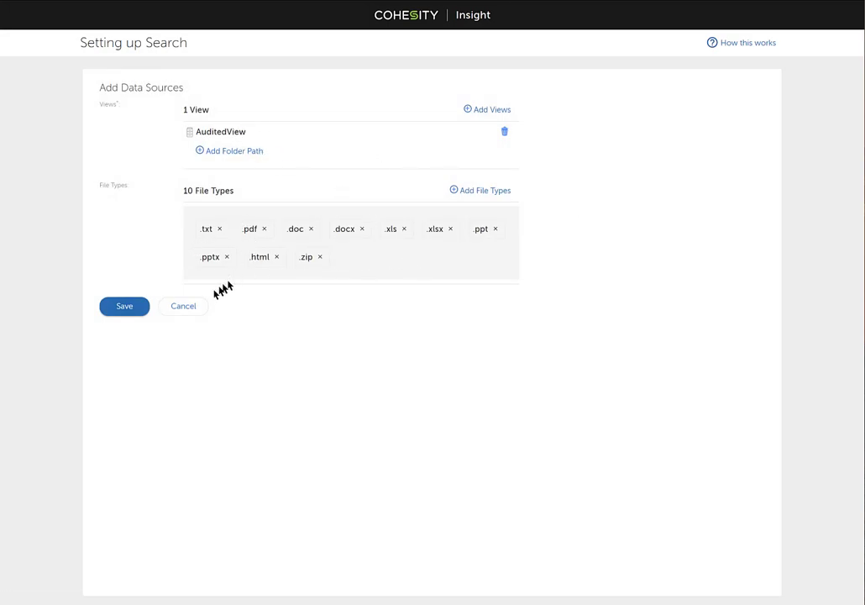
pyautogui.click(124, 306)
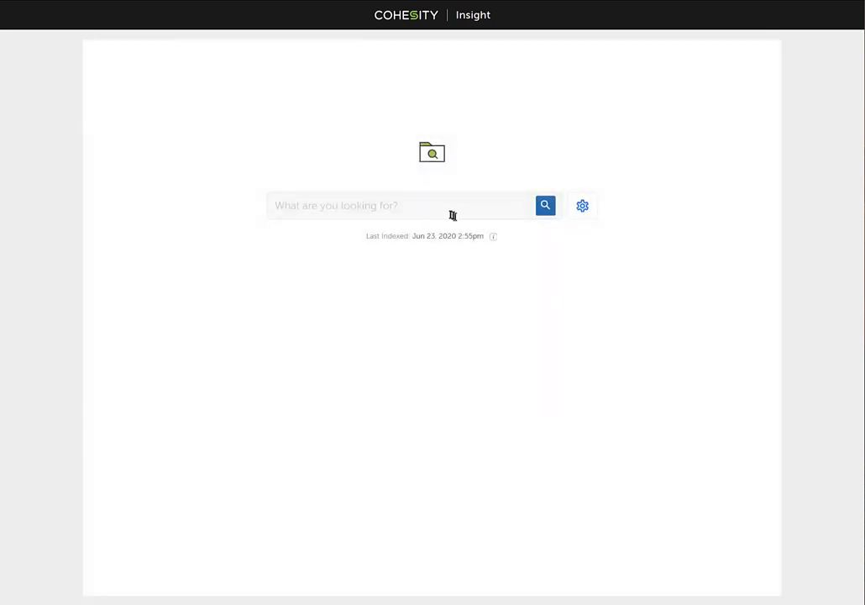
pyautogui.click(411, 205)
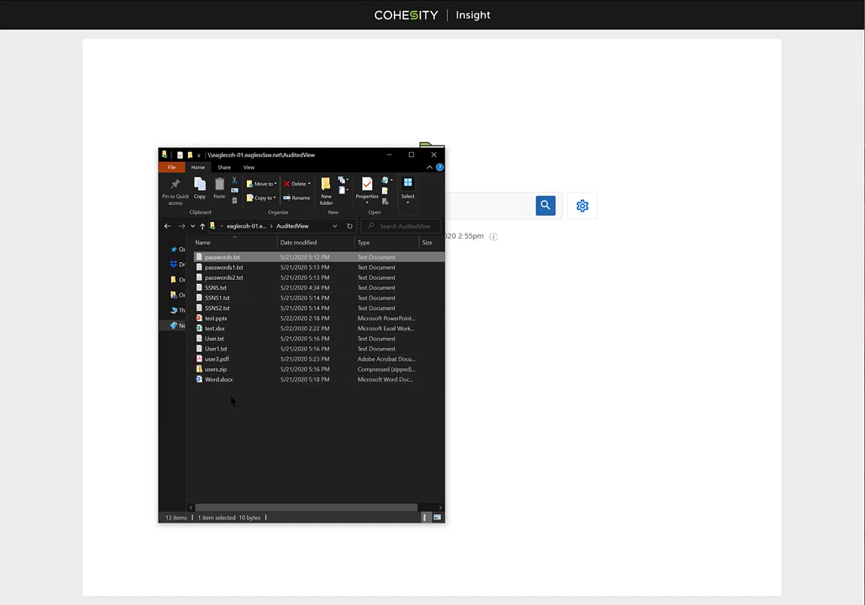
# Step: Select User.txt in the AuditedView share, then start the 'user1' query in Insight
pyautogui.click(215, 347)
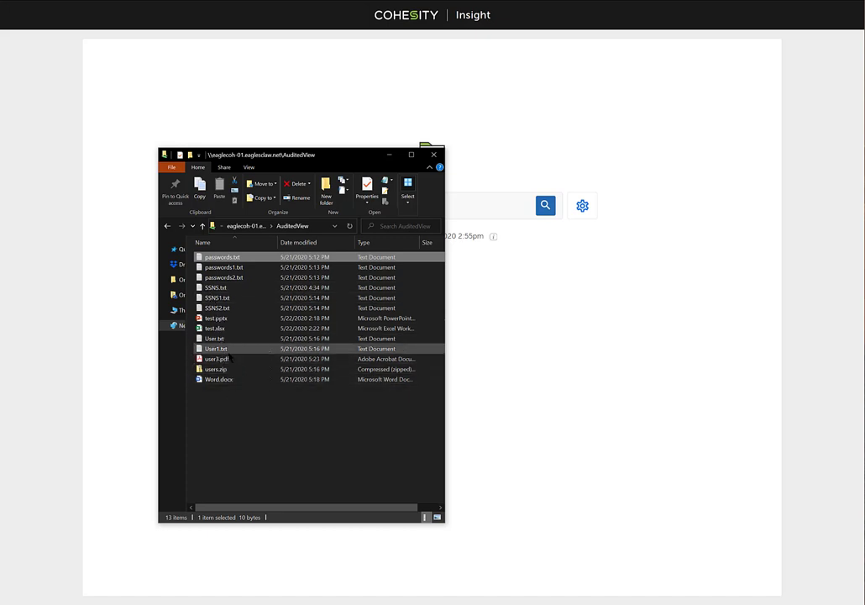
pyautogui.click(215, 340)
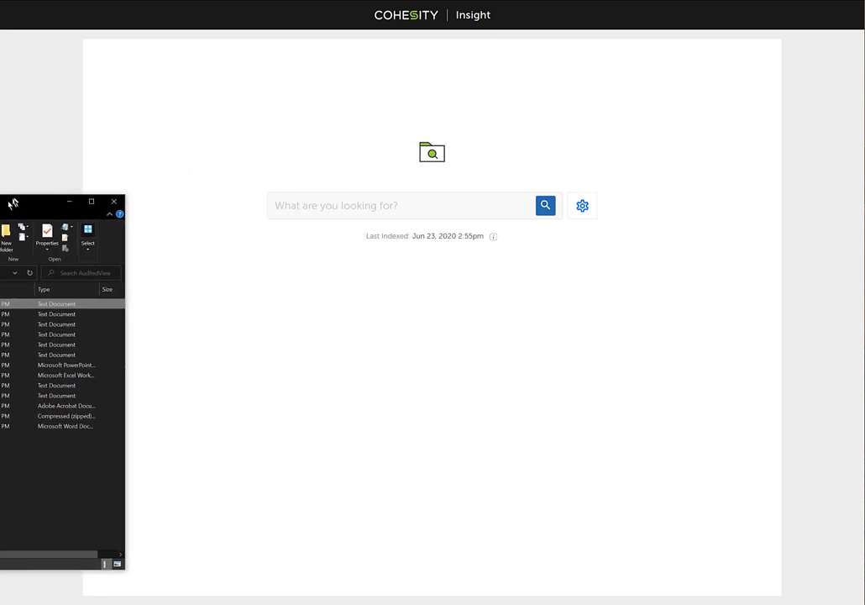
pyautogui.write('user1')
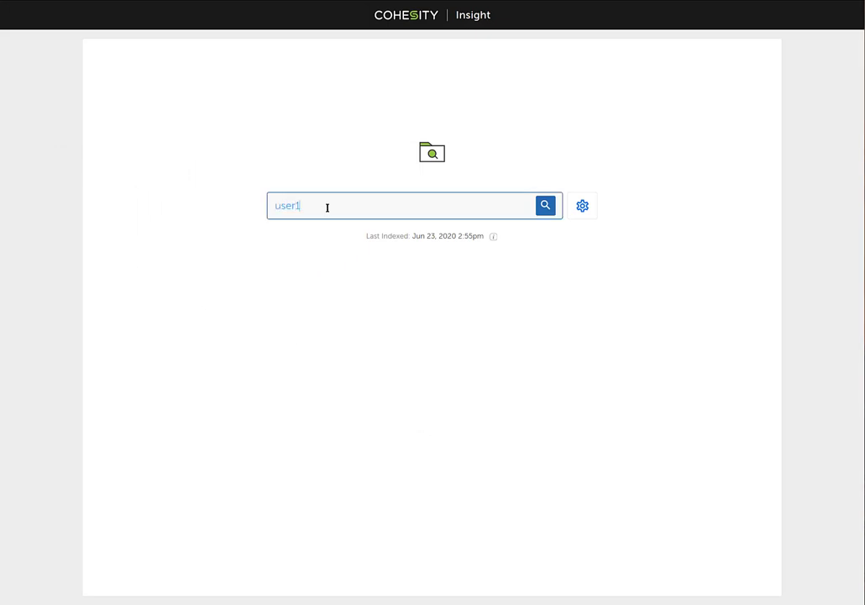
# Step: Search the AuditedView files for user1 and then user2
pyautogui.click(544, 205)
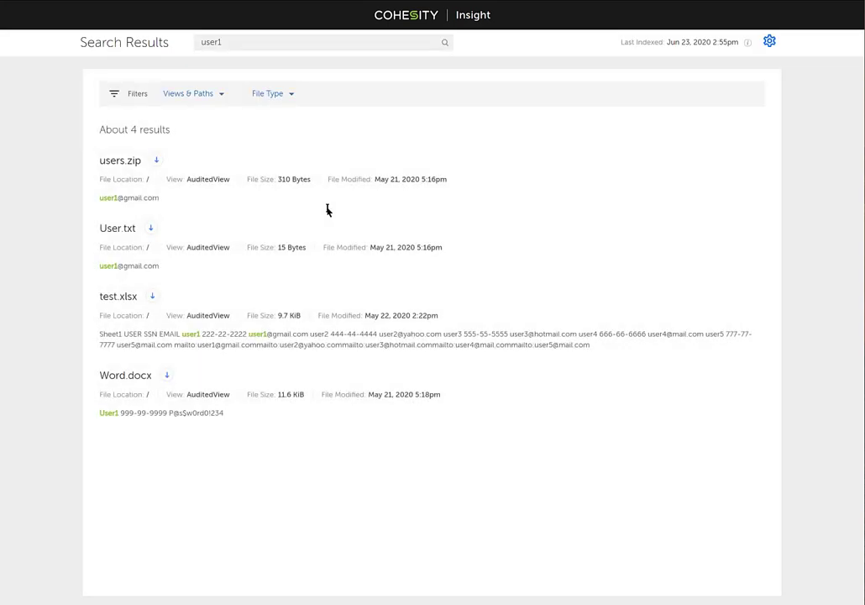
pyautogui.moveTo(621, 400)
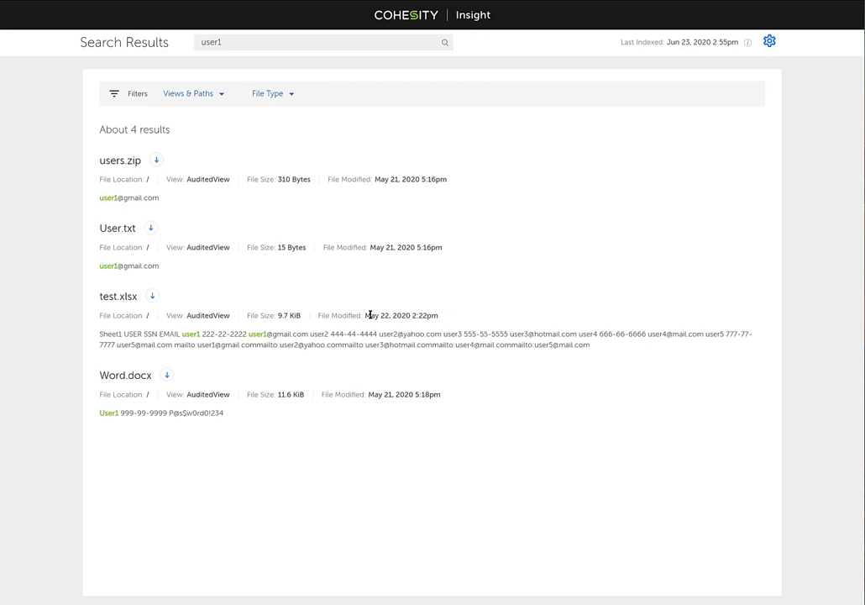
pyautogui.moveTo(295, 308)
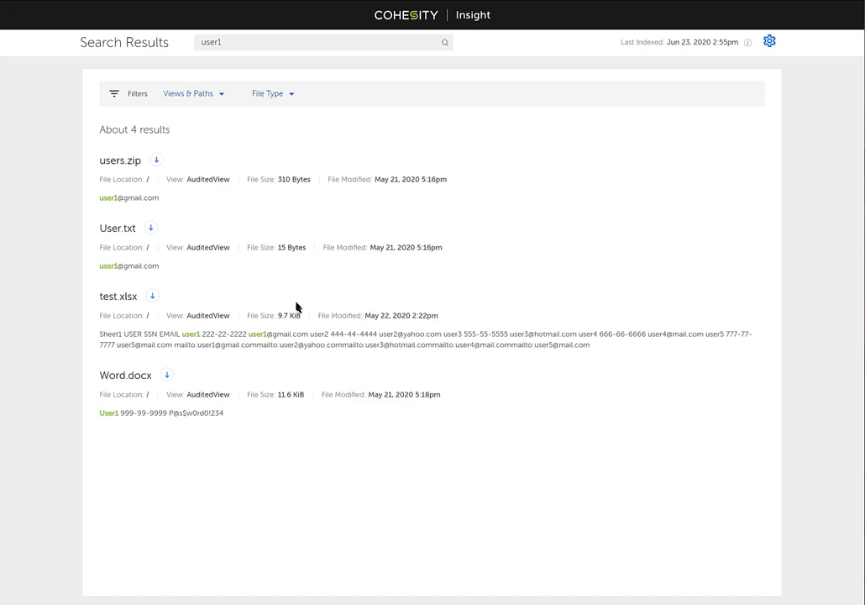
pyautogui.moveTo(317, 284)
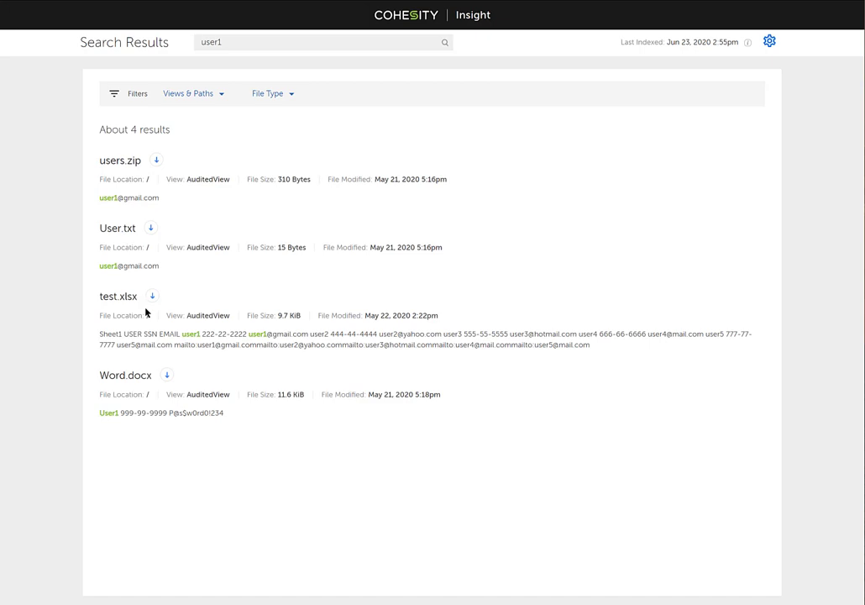
pyautogui.moveTo(156, 362)
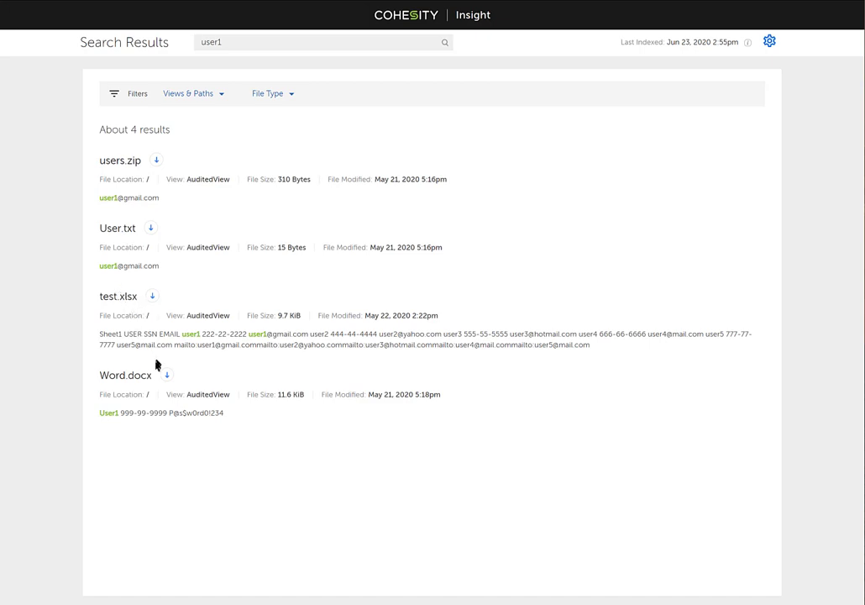
pyautogui.moveTo(147, 389)
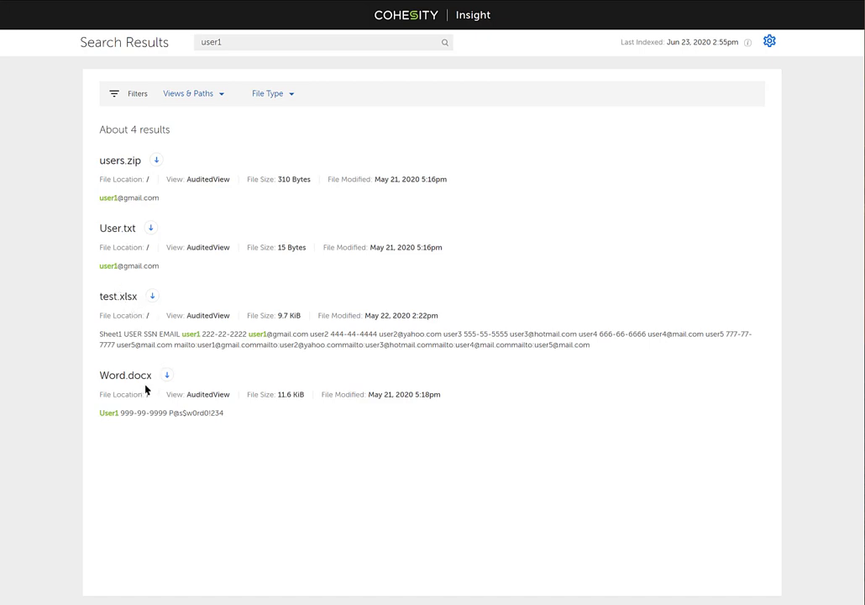
pyautogui.moveTo(239, 440)
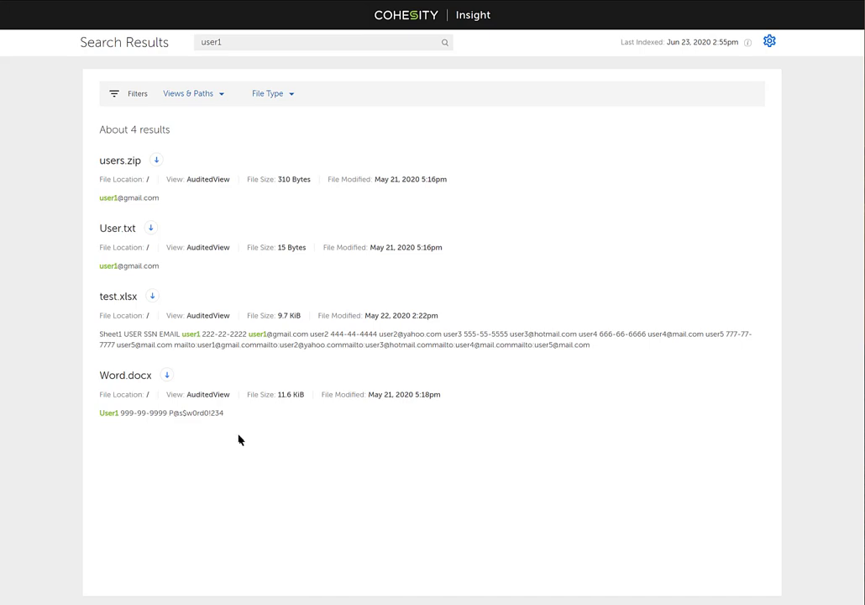
pyautogui.moveTo(242, 443)
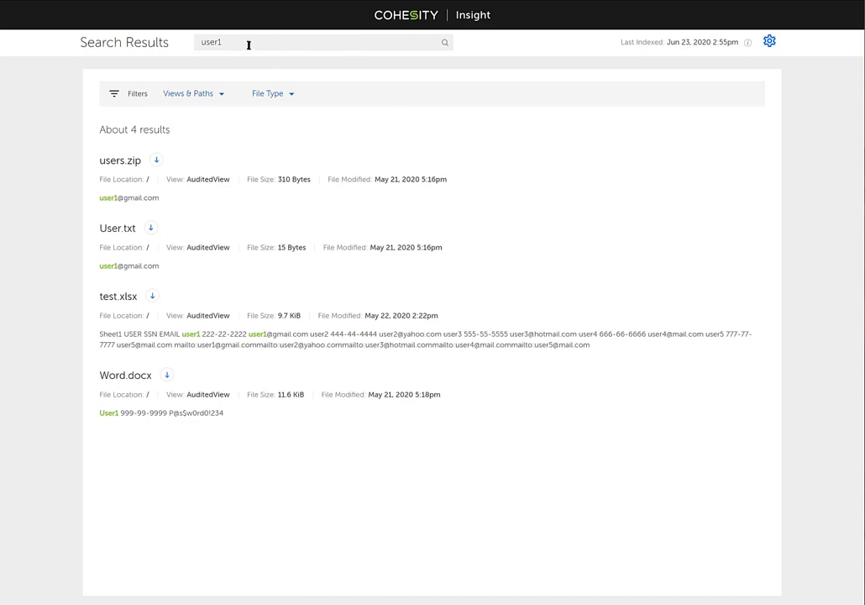
pyautogui.write('user2')
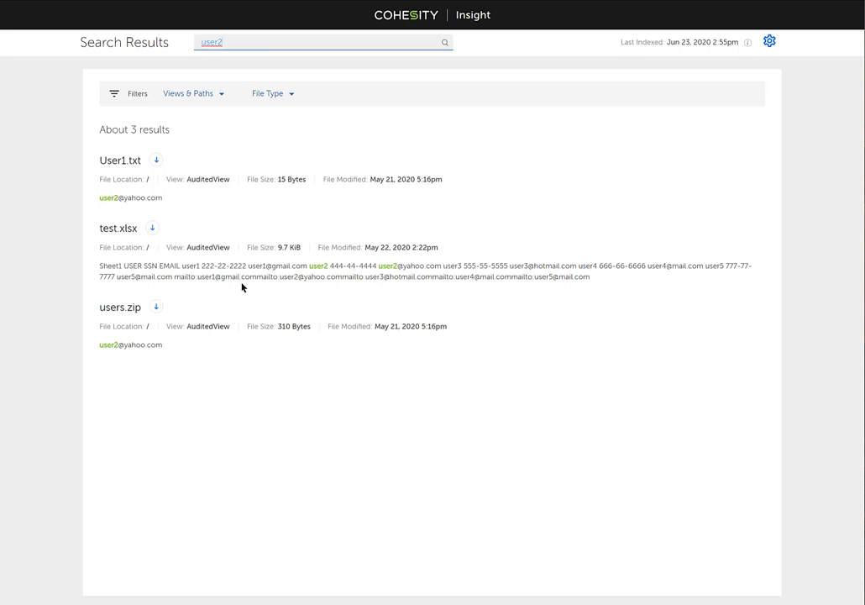
pyautogui.moveTo(256, 70)
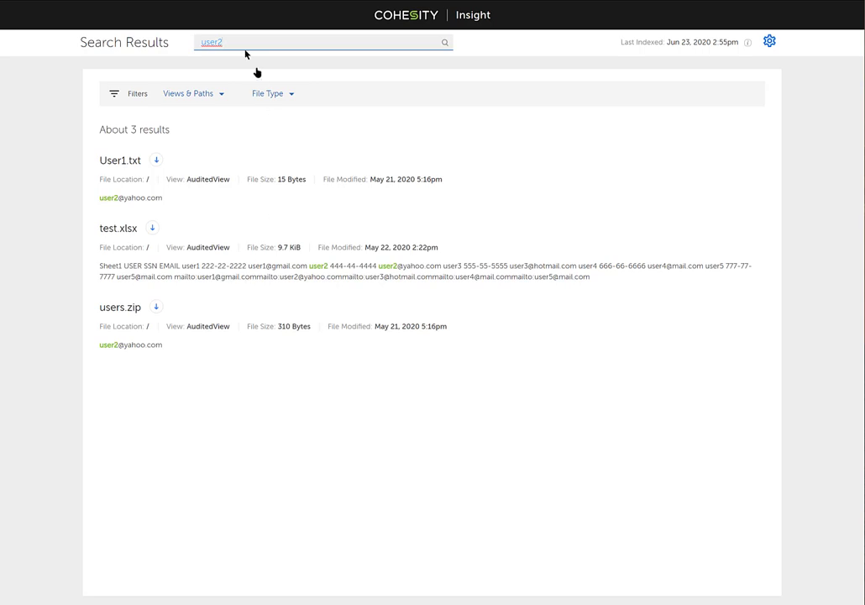
pyautogui.doubleClick(212, 42)
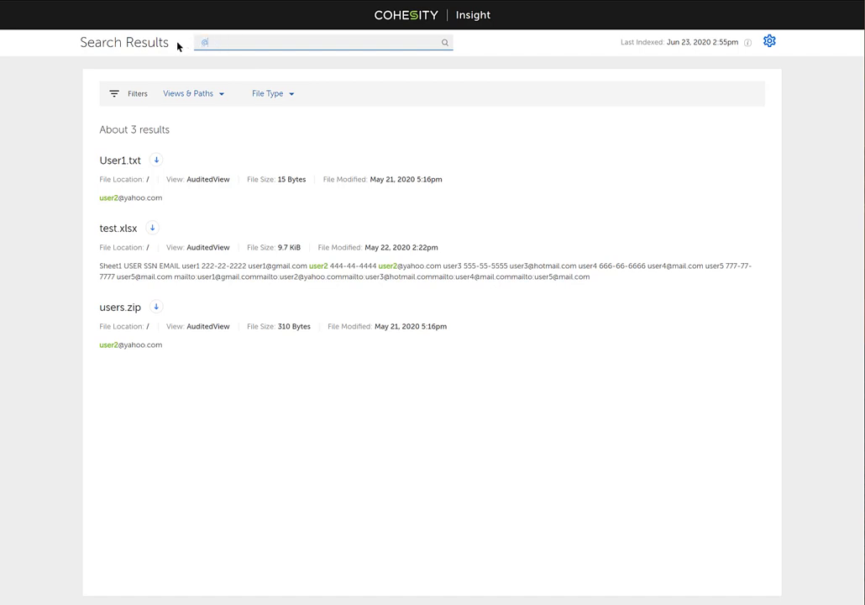
pyautogui.write('yahoo.com')
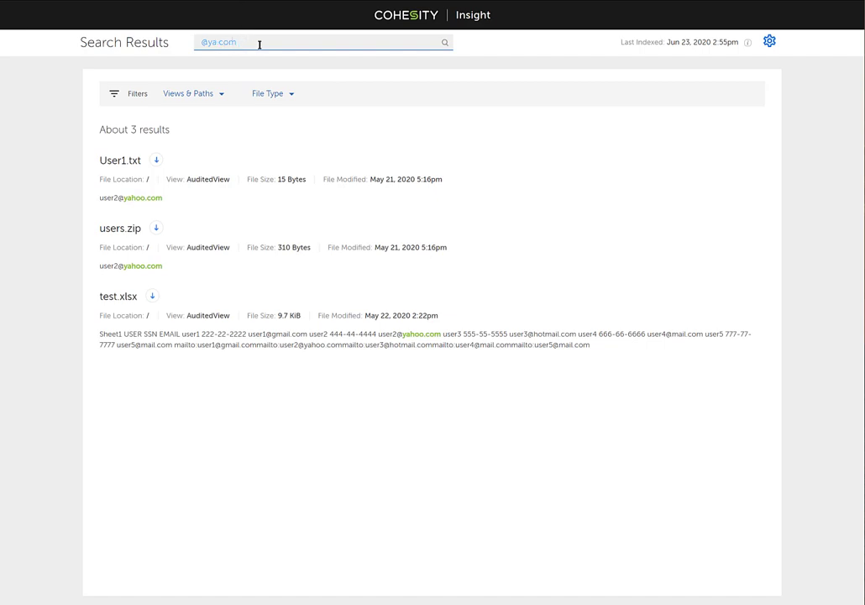
pyautogui.write('@gmail.com')
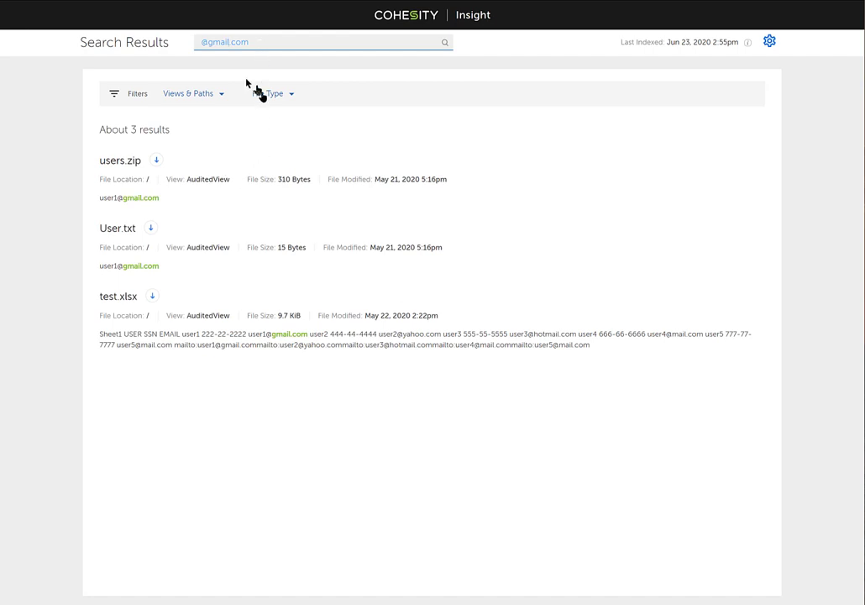
pyautogui.write('@email.com')
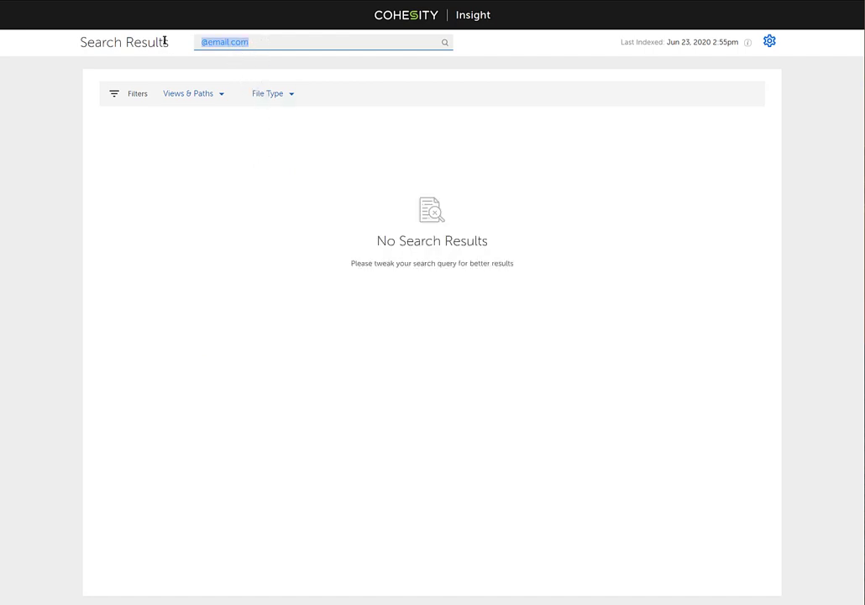
# Step: Search for the SSNs 000-00-0000 and 111-11-1111, finding matches in SSNS.txt, SSNS1.txt and test.xlsx
pyautogui.click(323, 42)
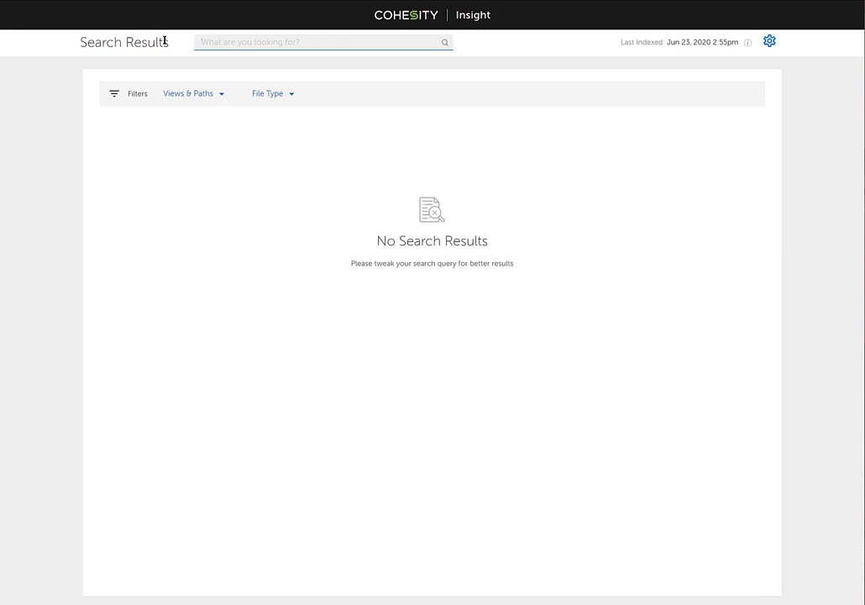
pyautogui.write('000-00-0000')
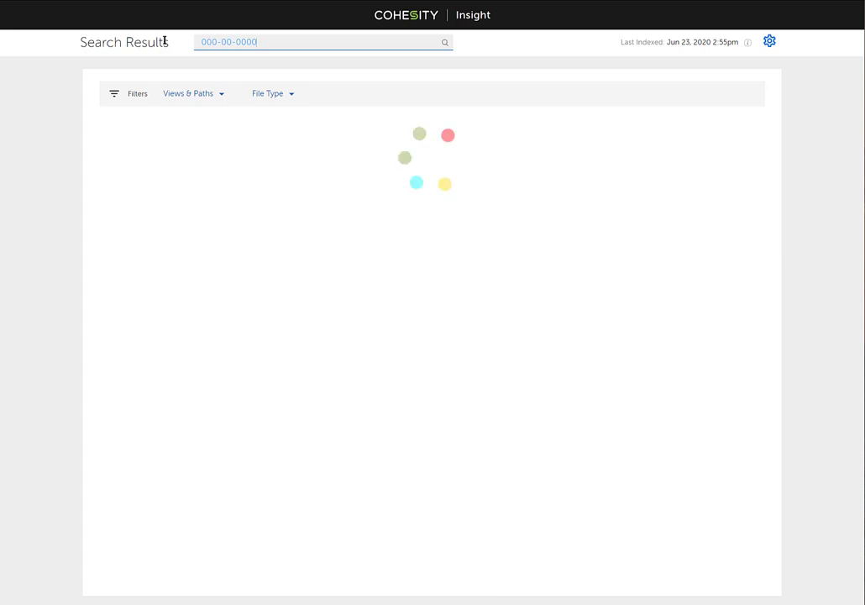
pyautogui.press('enter')
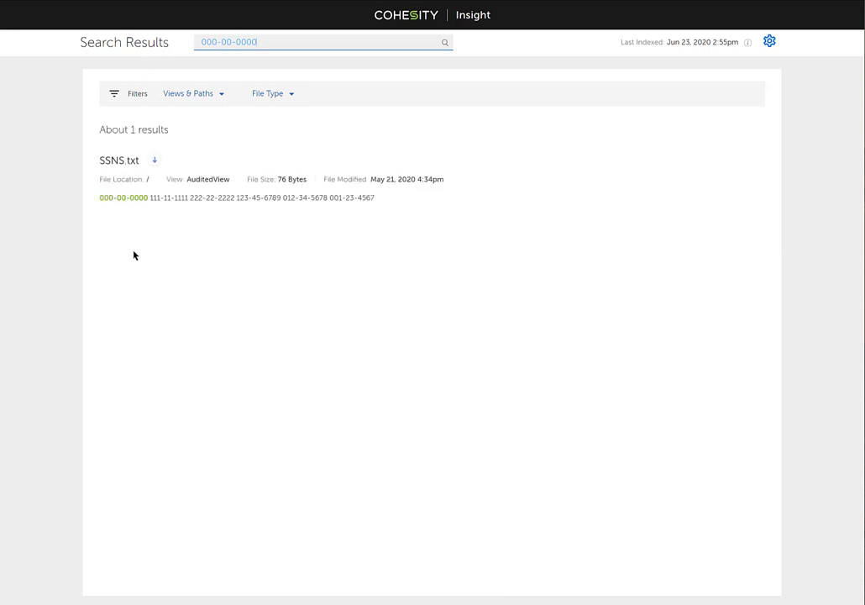
pyautogui.moveTo(144, 251)
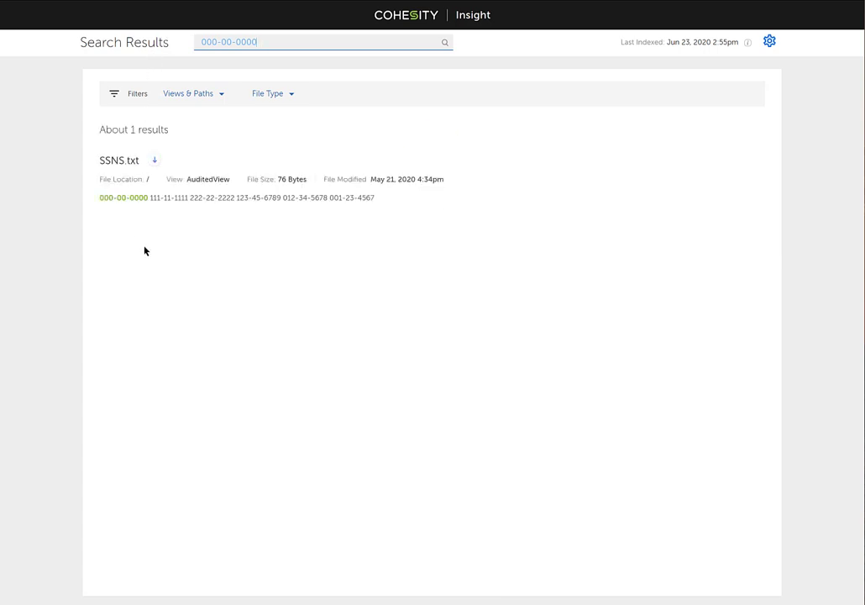
pyautogui.click(322, 40)
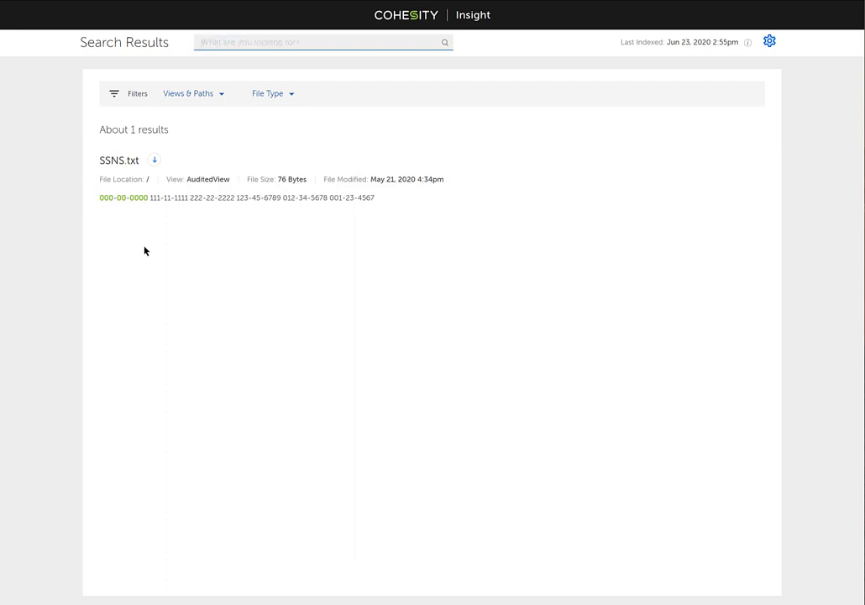
pyautogui.write('111-11-1111')
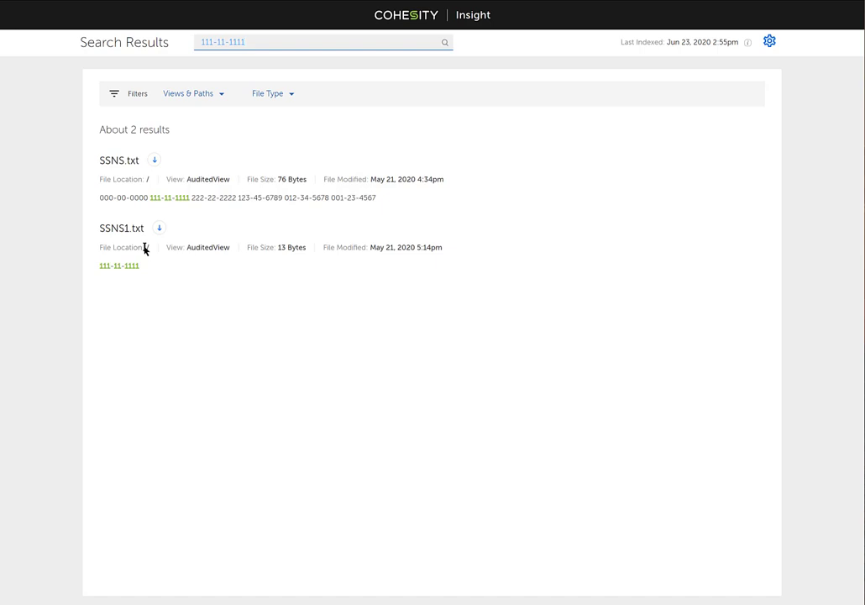
# Step: Search for the SSN 555-55-5555, then clear the query for a password search
pyautogui.click(322, 41)
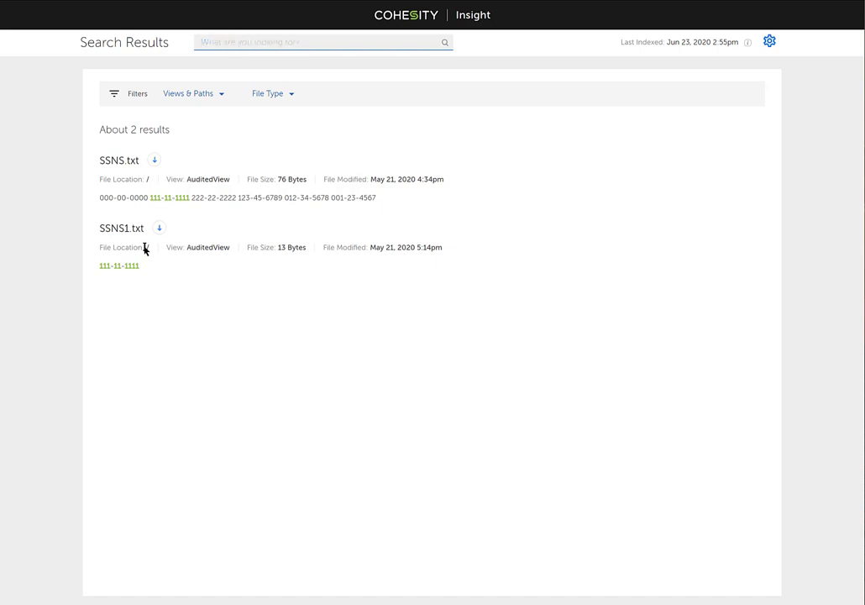
pyautogui.write('555-55-5555')
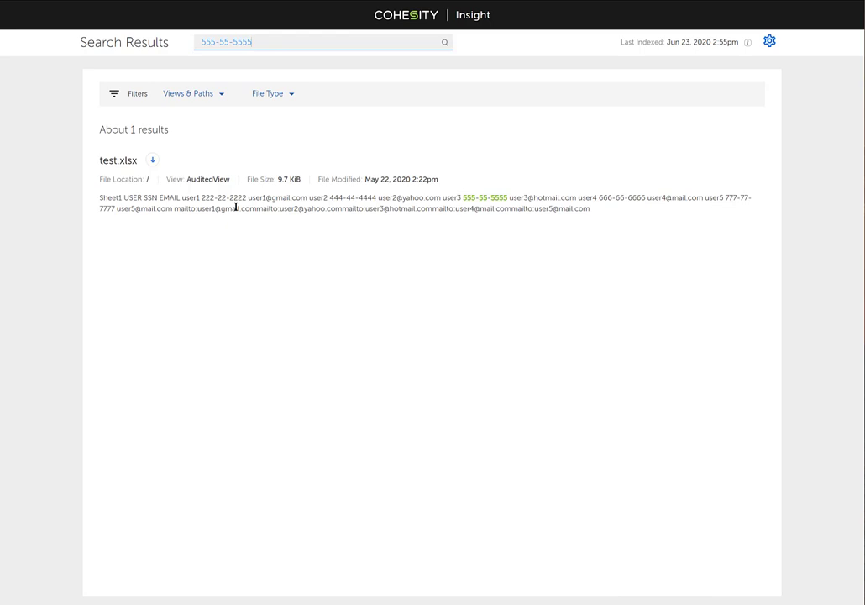
pyautogui.click(323, 40)
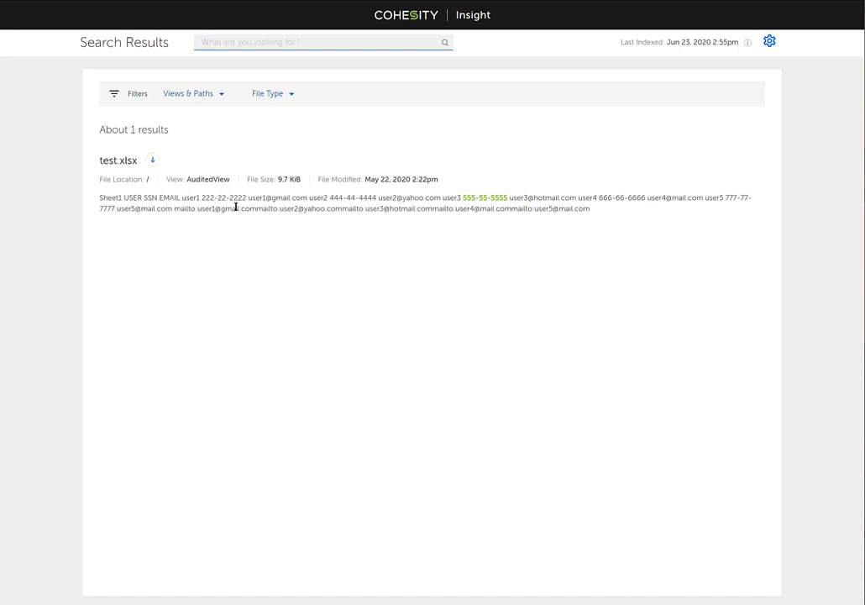
# Step: Search Insight for 'password' (finds passwords.txt), then 'P@ssw0rd' (finds passwords1.txt, passwords2.txt, Word.docx)
pyautogui.write('password')
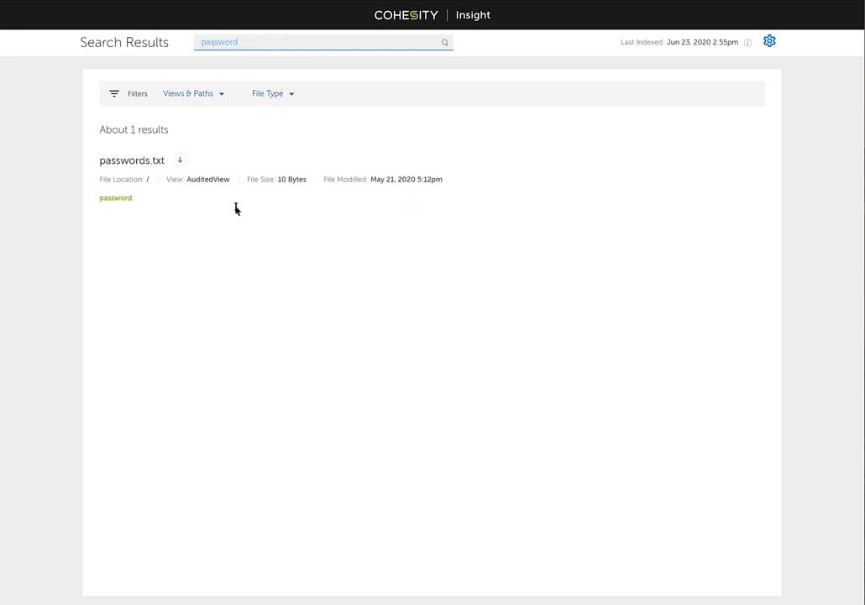
pyautogui.moveTo(232, 208)
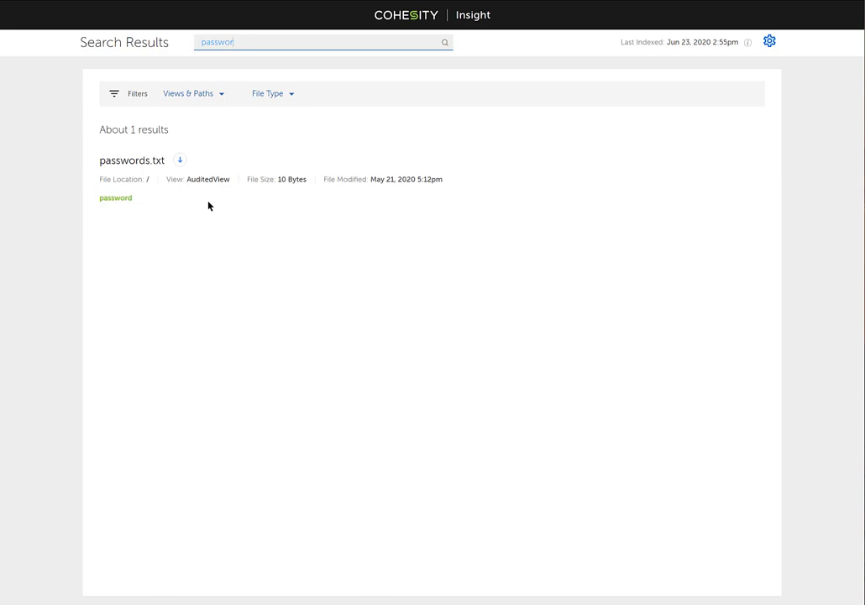
pyautogui.write('P@')
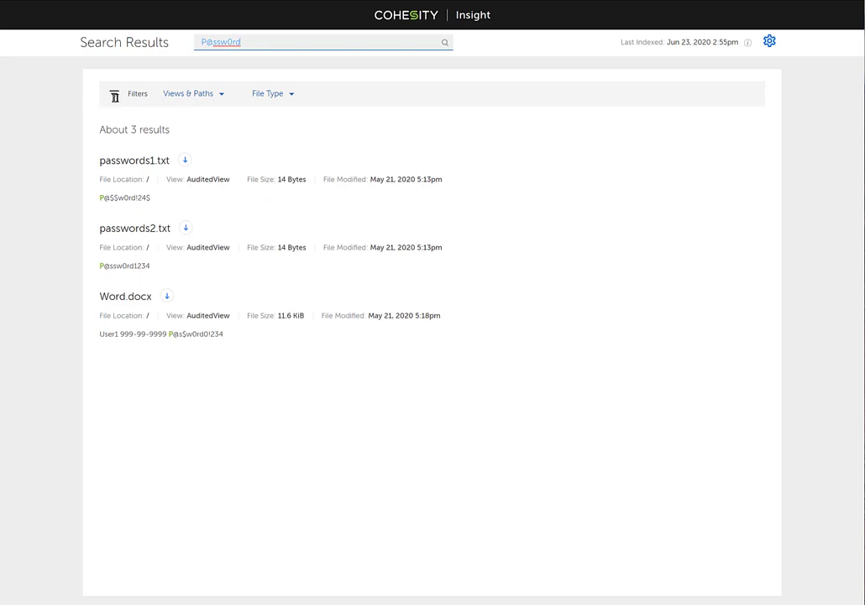
pyautogui.click(192, 94)
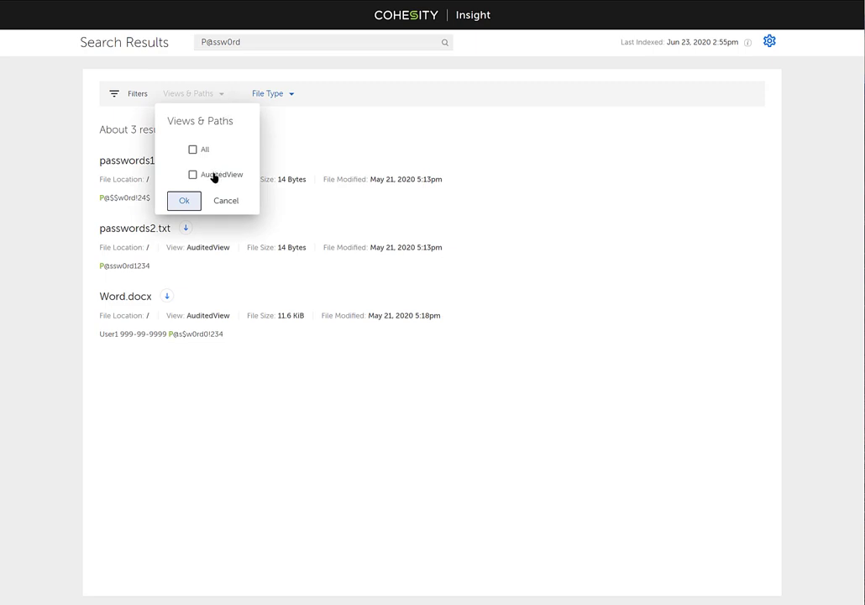
pyautogui.click(268, 94)
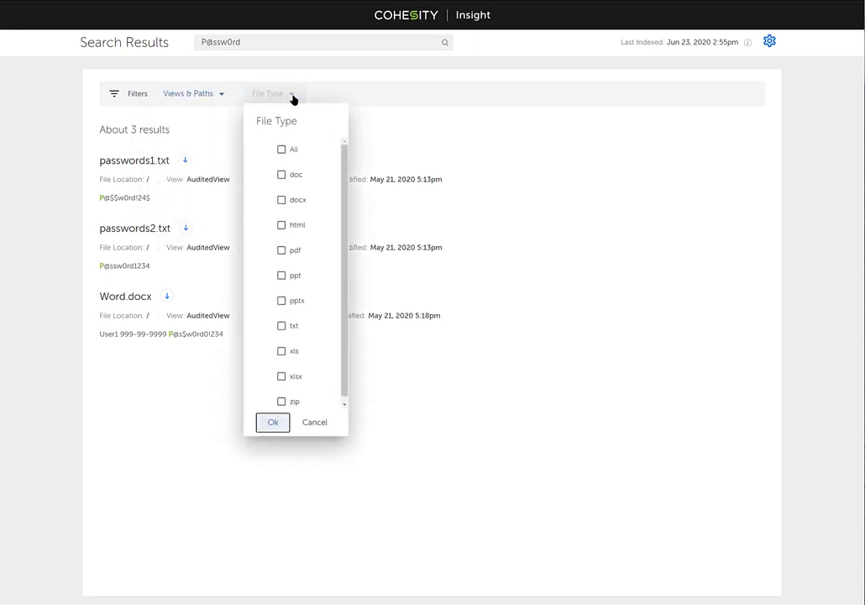
pyautogui.moveTo(308, 396)
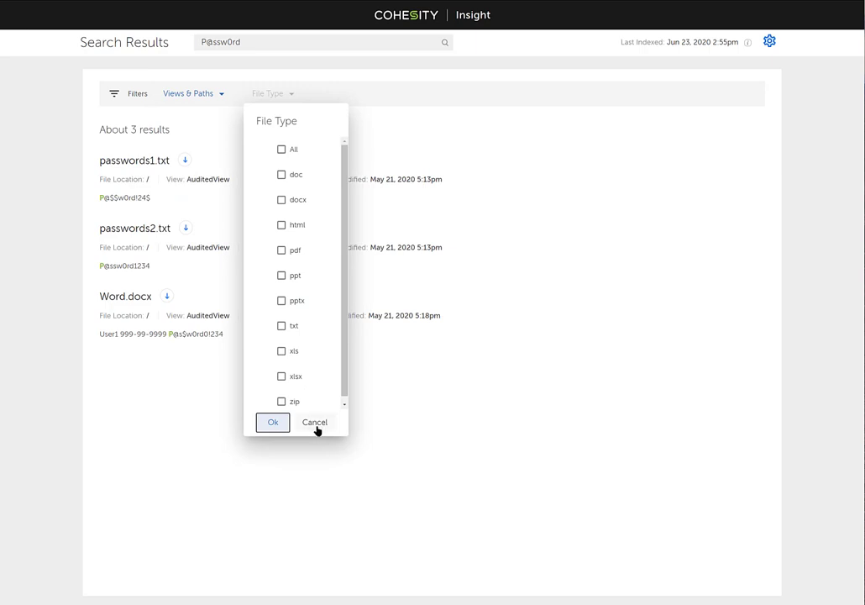
pyautogui.click(314, 421)
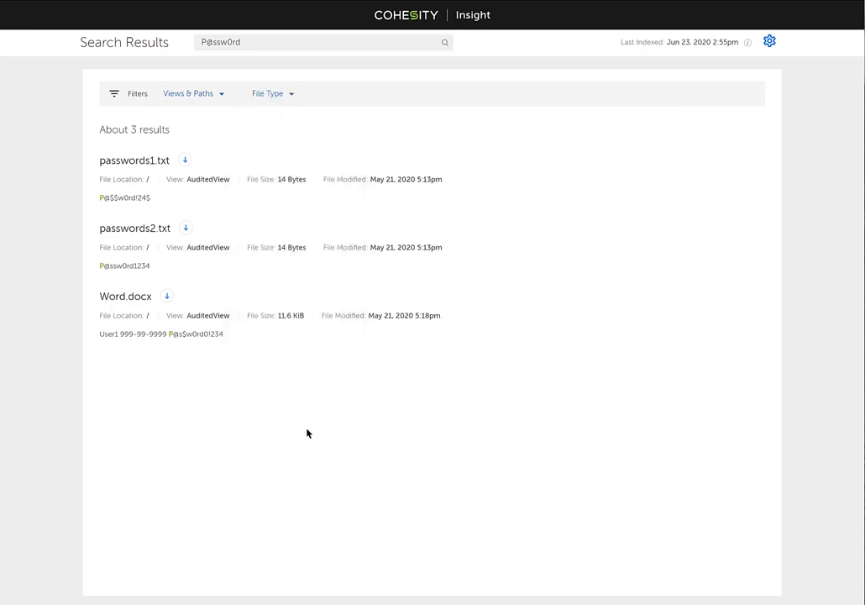